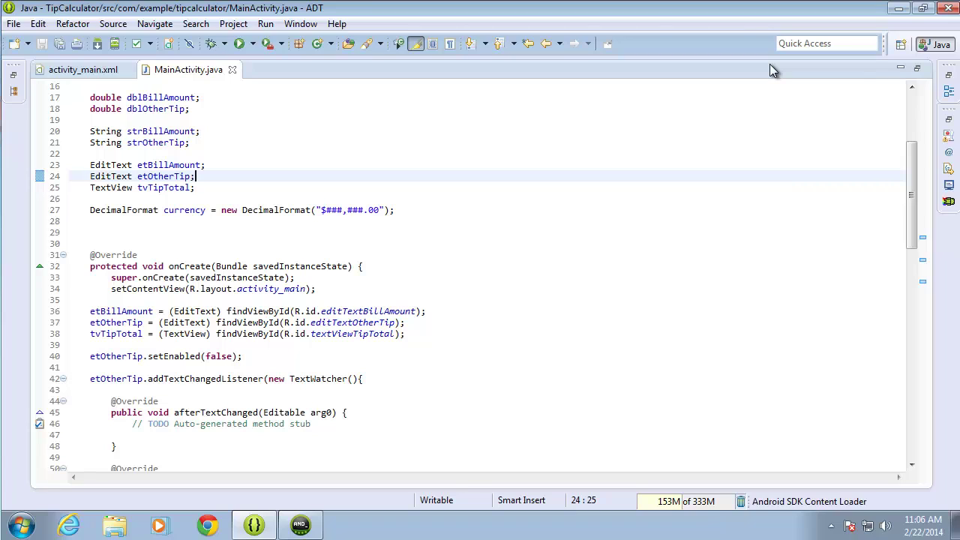
{"action": "mouse_move", "coordinate": [913, 84]}
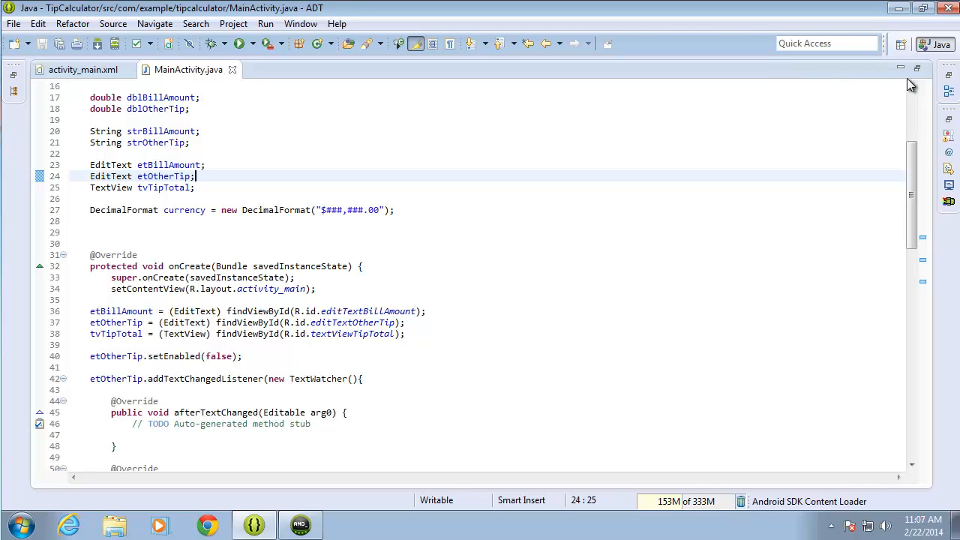
Step: Restore the maximized MainActivity.java editor so the project tree and outline reappear
{"action": "left_click", "coordinate": [919, 69]}
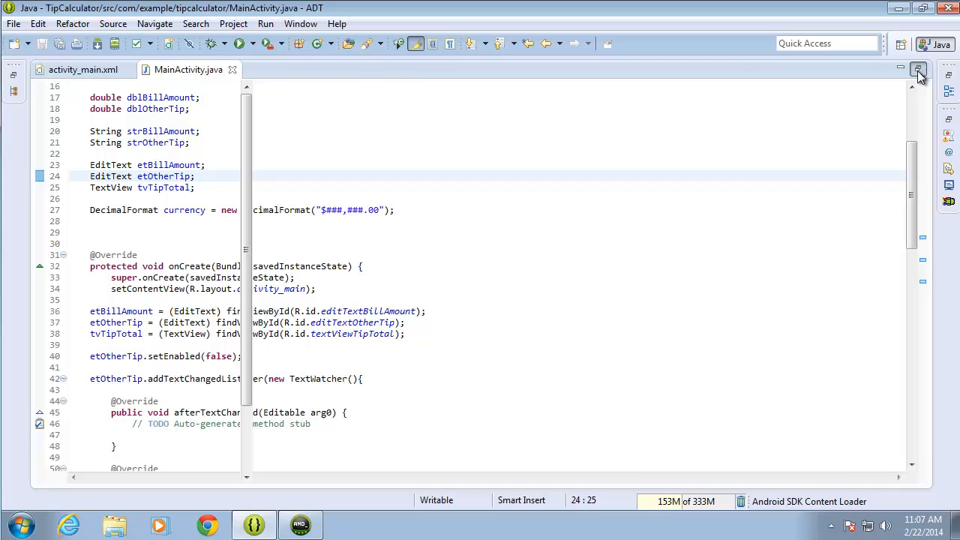
{"action": "left_click", "coordinate": [918, 70]}
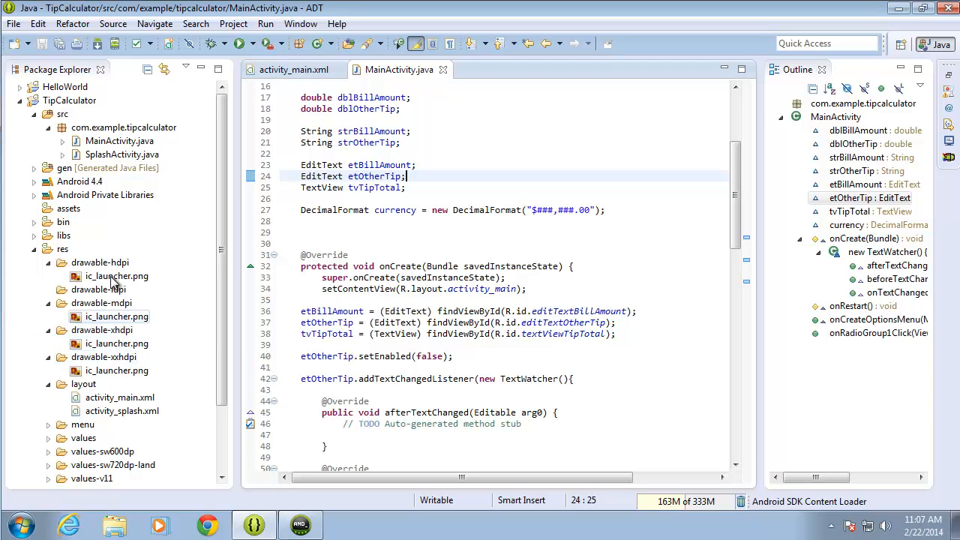
{"action": "mouse_move", "coordinate": [180, 334]}
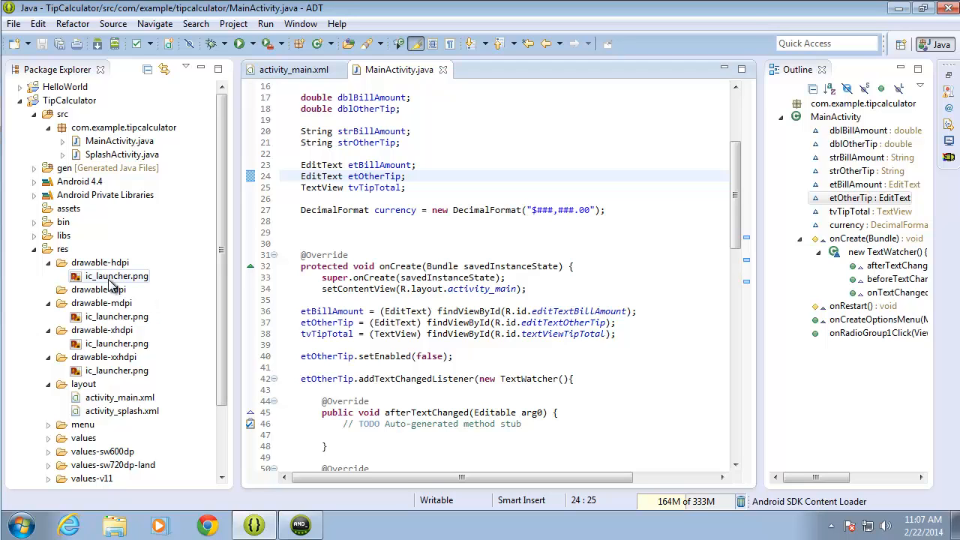
{"action": "mouse_move", "coordinate": [117, 371]}
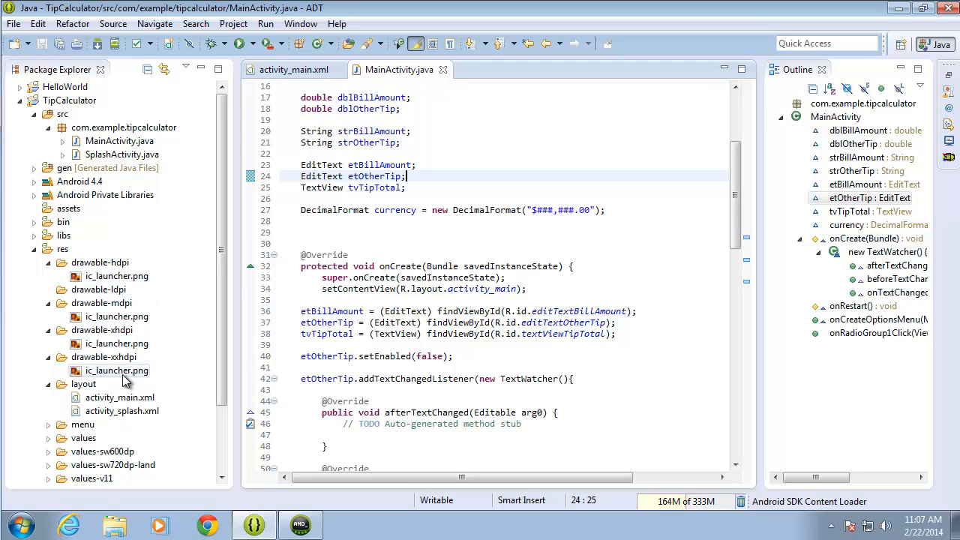
{"action": "mouse_move", "coordinate": [117, 315]}
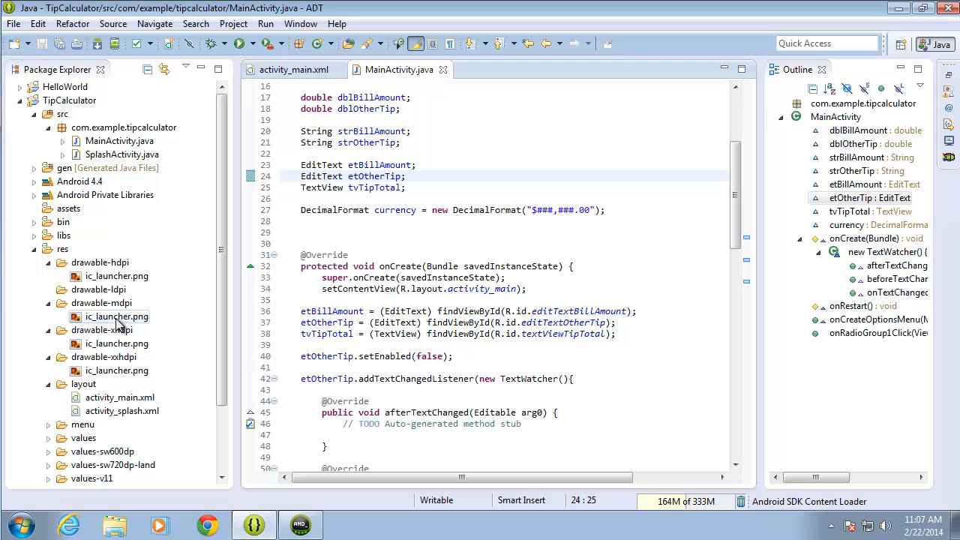
{"action": "mouse_move", "coordinate": [127, 333]}
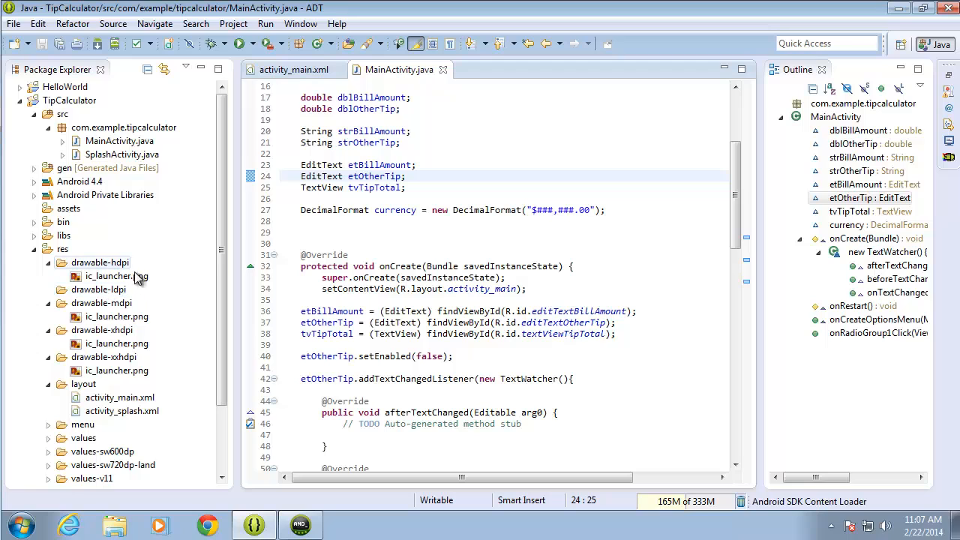
Step: Copy splash.png from the desktop into res/drawable-mdpi, confirming the Copy files option
{"action": "left_click", "coordinate": [48, 261]}
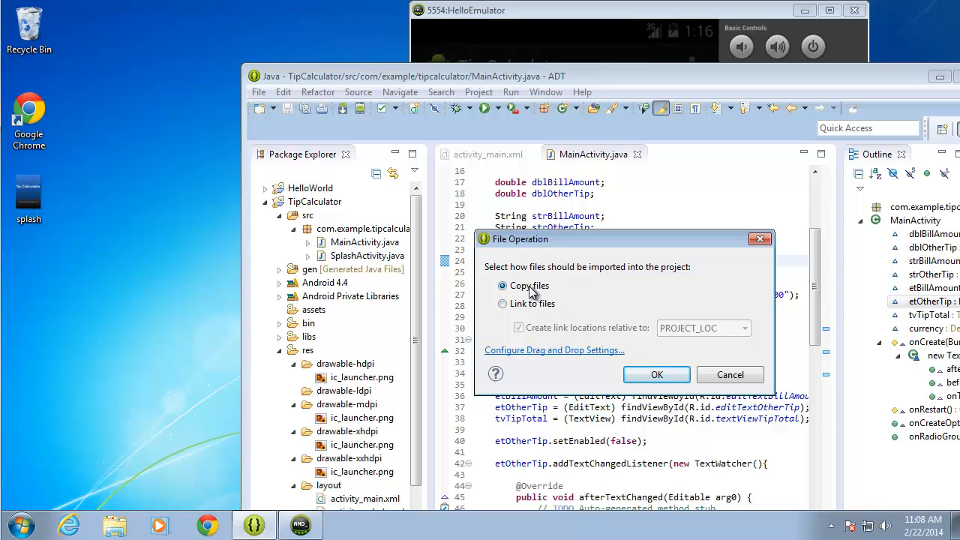
{"action": "mouse_move", "coordinate": [360, 427]}
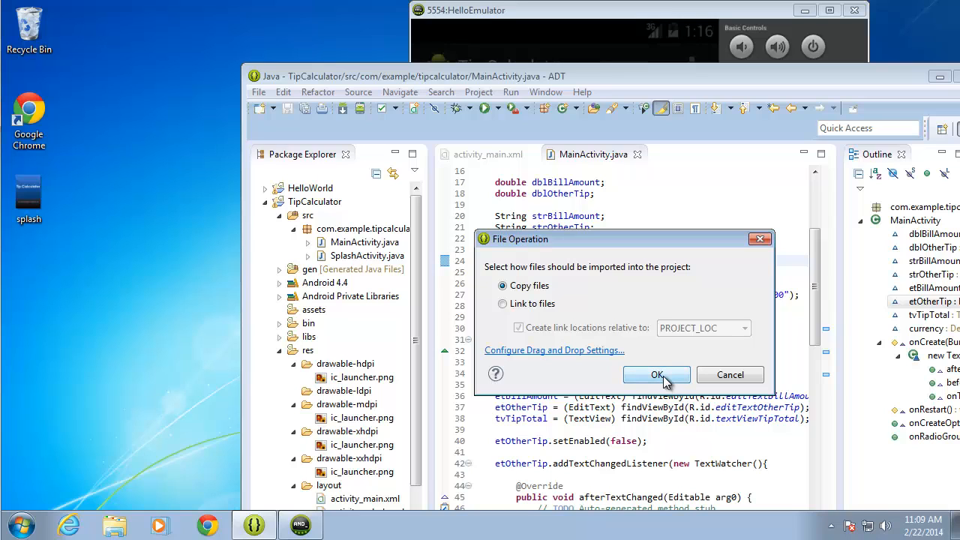
{"action": "left_click", "coordinate": [658, 375]}
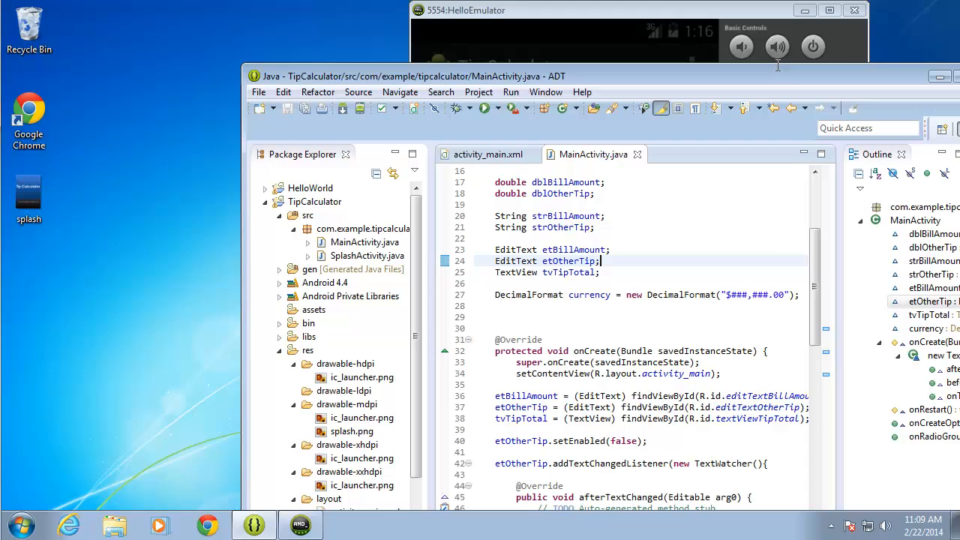
{"action": "mouse_move", "coordinate": [838, 72]}
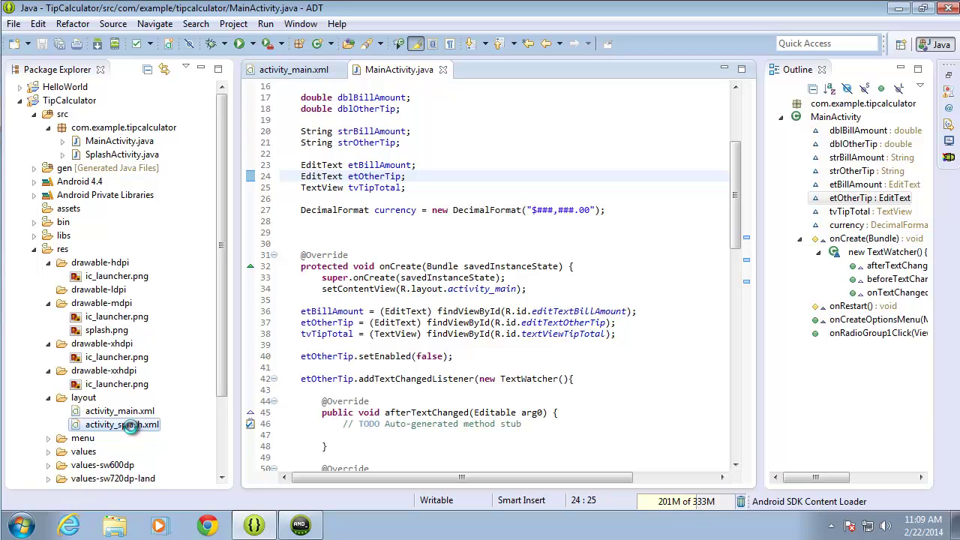
Step: Delete the Tip Calculator textViewSplash from activity_splash.xml, leaving an empty RelativeLayout
{"action": "double_click", "coordinate": [123, 424]}
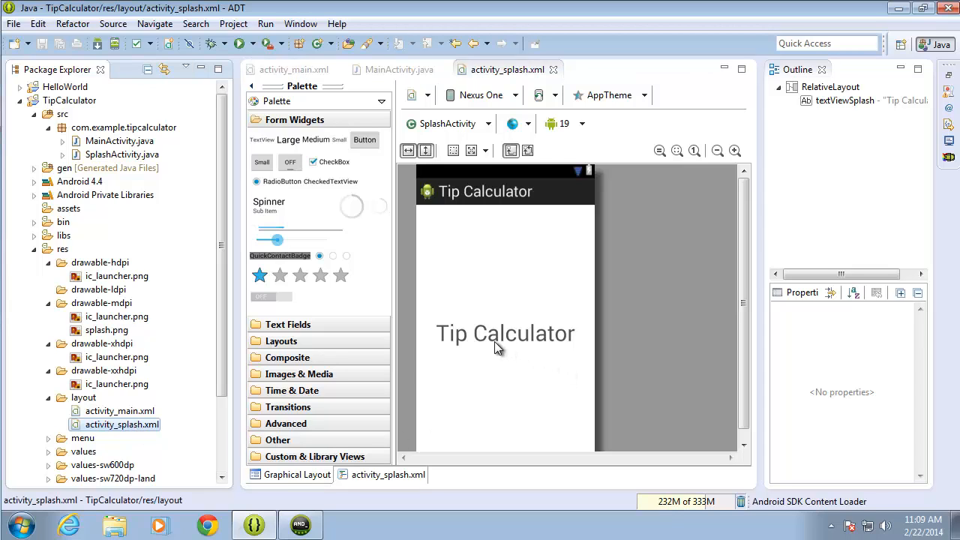
{"action": "left_click", "coordinate": [504, 333]}
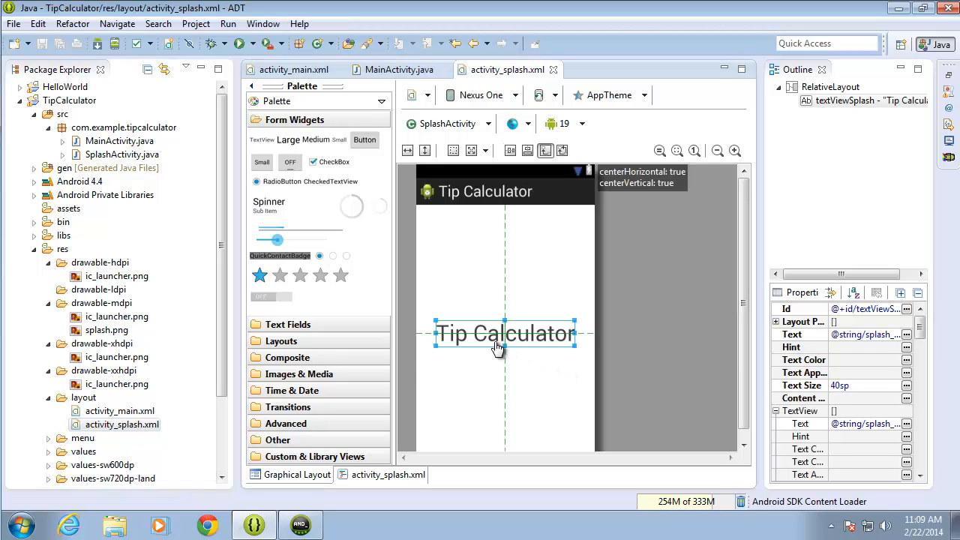
{"action": "key", "text": "Delete"}
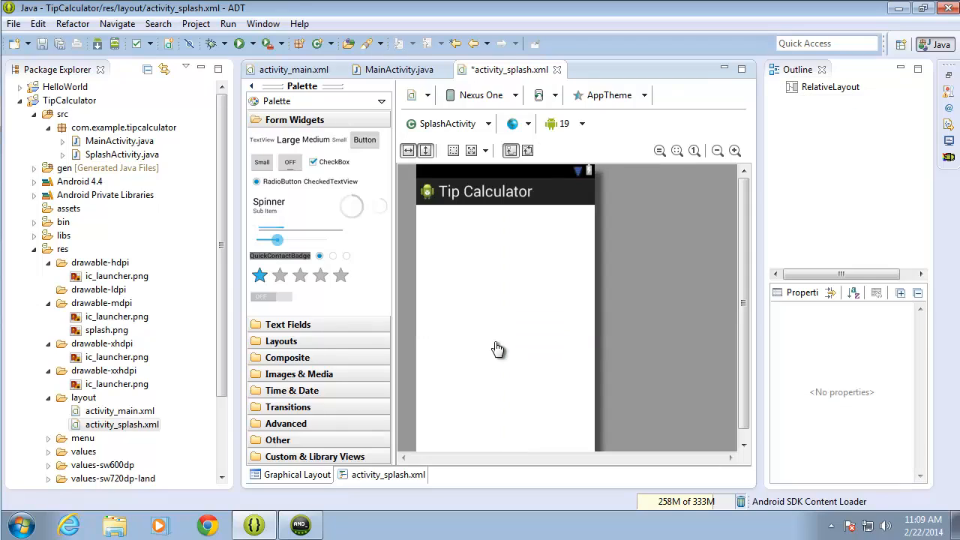
{"action": "mouse_move", "coordinate": [488, 344]}
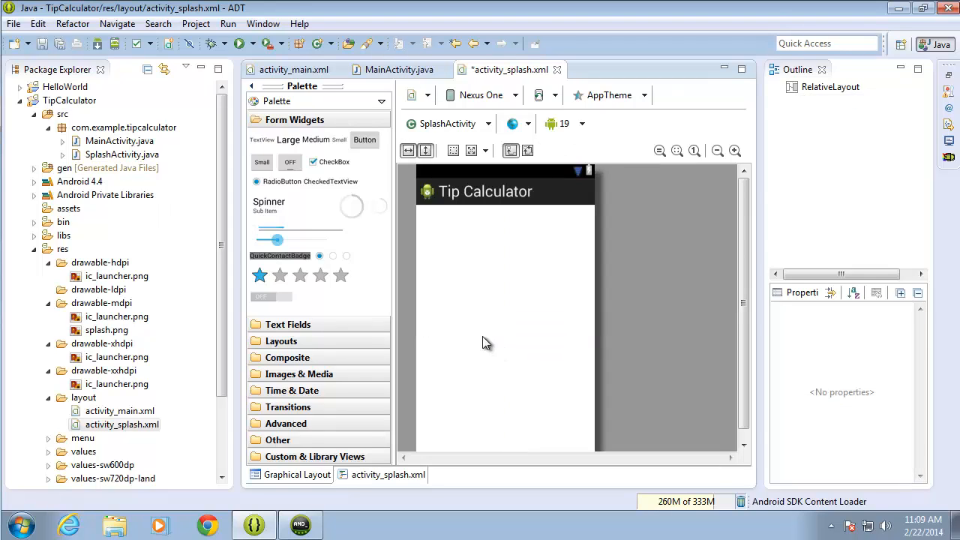
{"action": "mouse_move", "coordinate": [316, 327]}
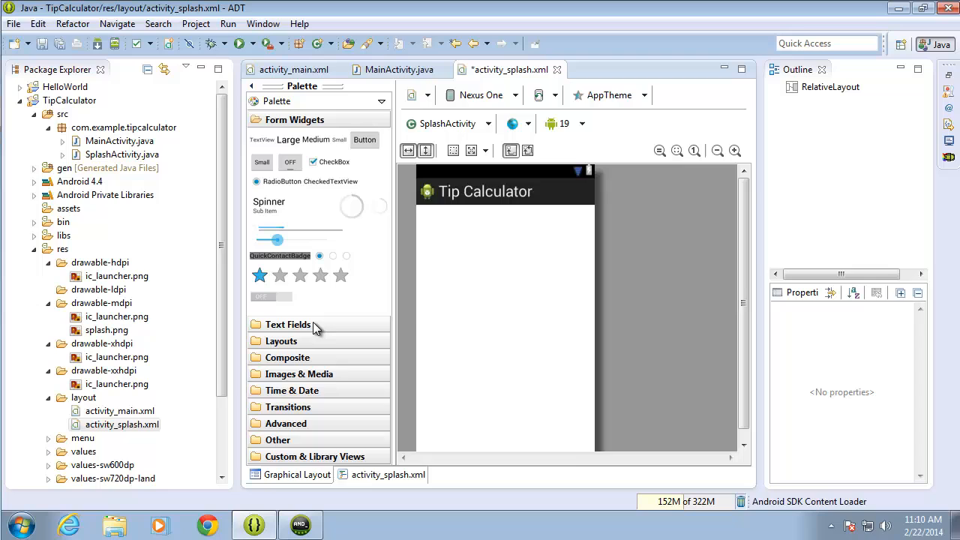
Step: Drop an ImageView from Images & Media onto the layout and choose the splash drawable for it
{"action": "left_click", "coordinate": [299, 374]}
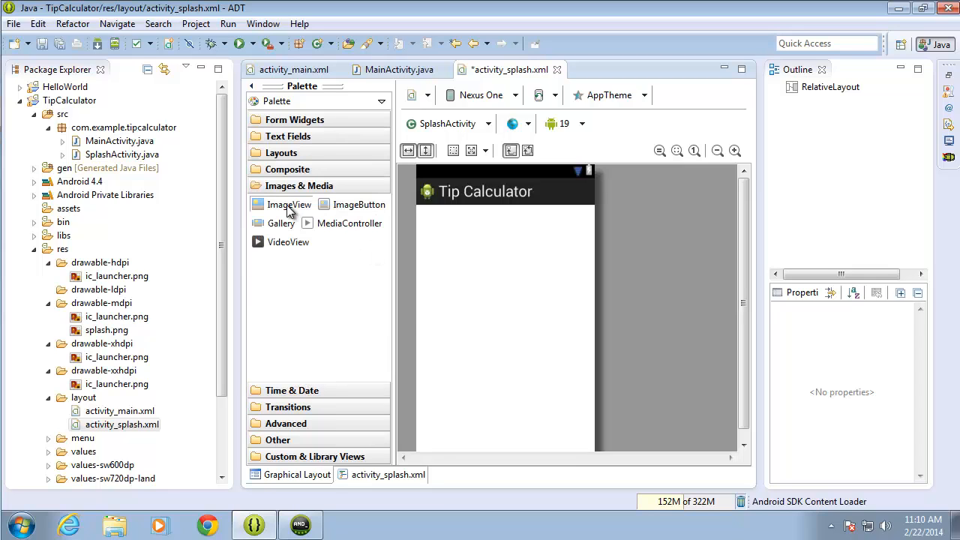
{"action": "left_click_drag", "start_coordinate": [281, 204], "coordinate": [468, 271]}
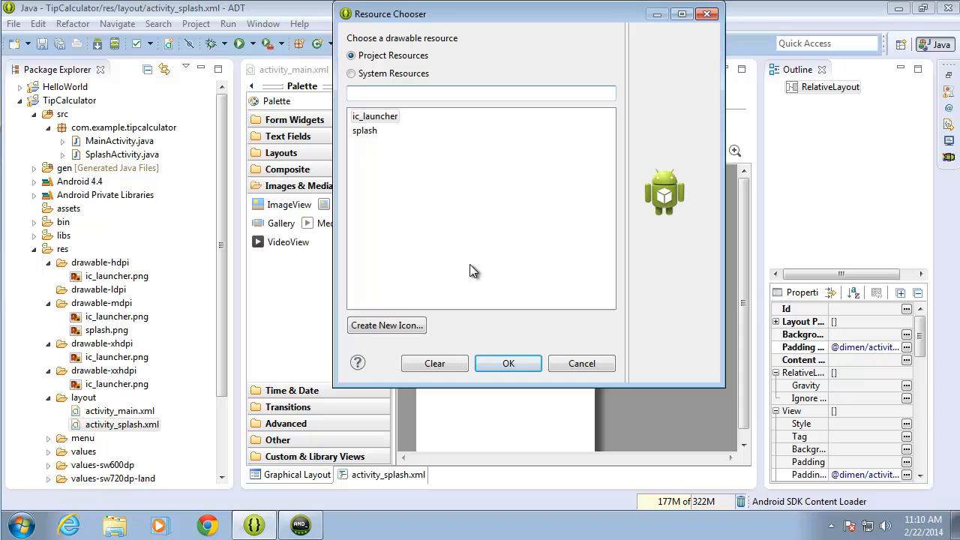
{"action": "left_click", "coordinate": [480, 93]}
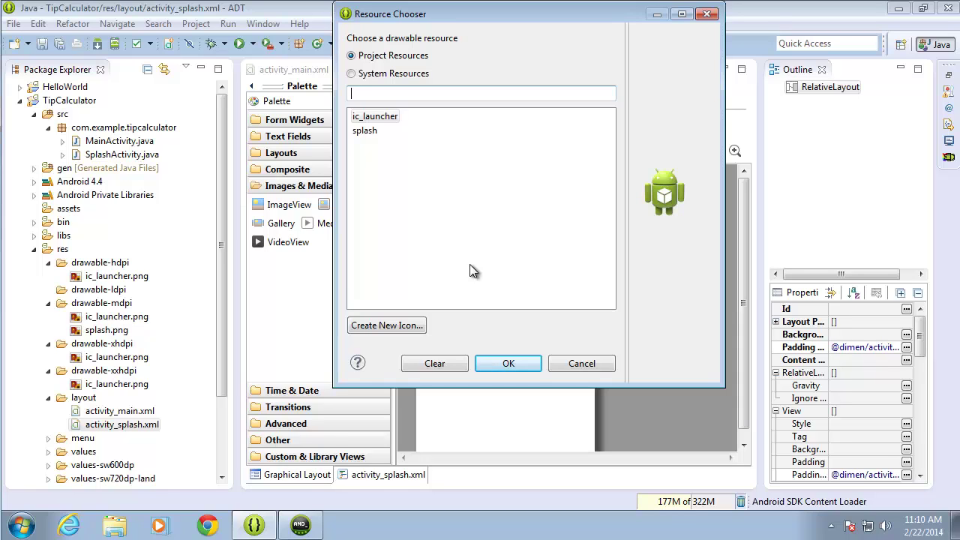
{"action": "left_click", "coordinate": [376, 117]}
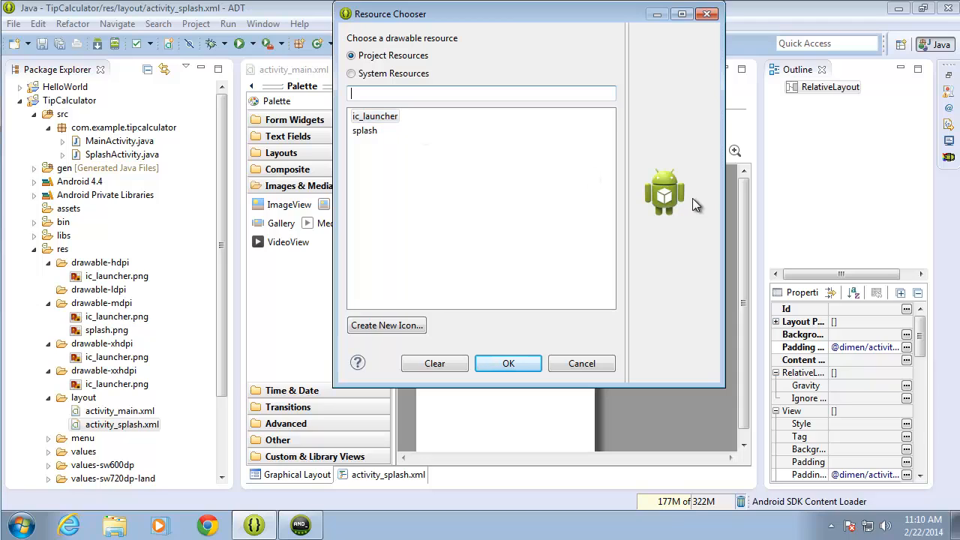
{"action": "mouse_move", "coordinate": [676, 202]}
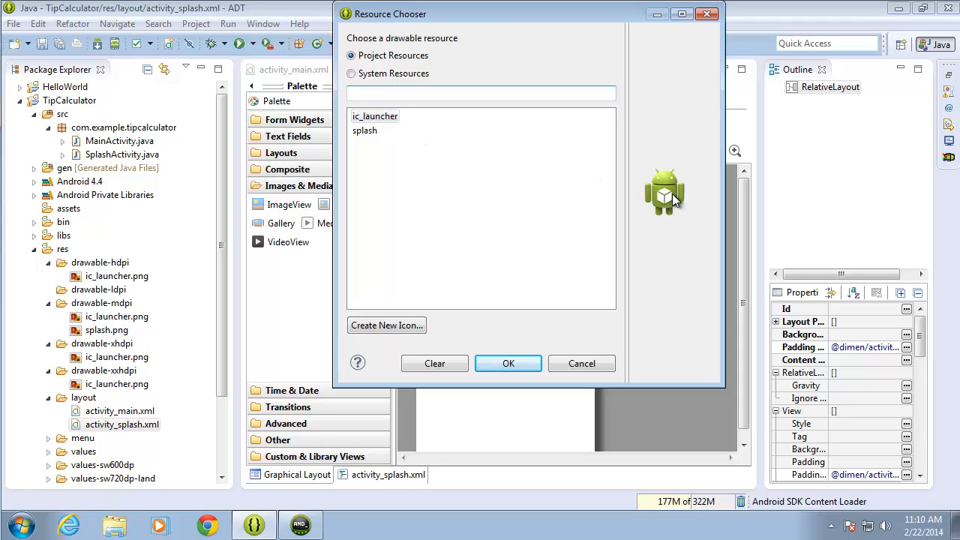
{"action": "left_click", "coordinate": [365, 130]}
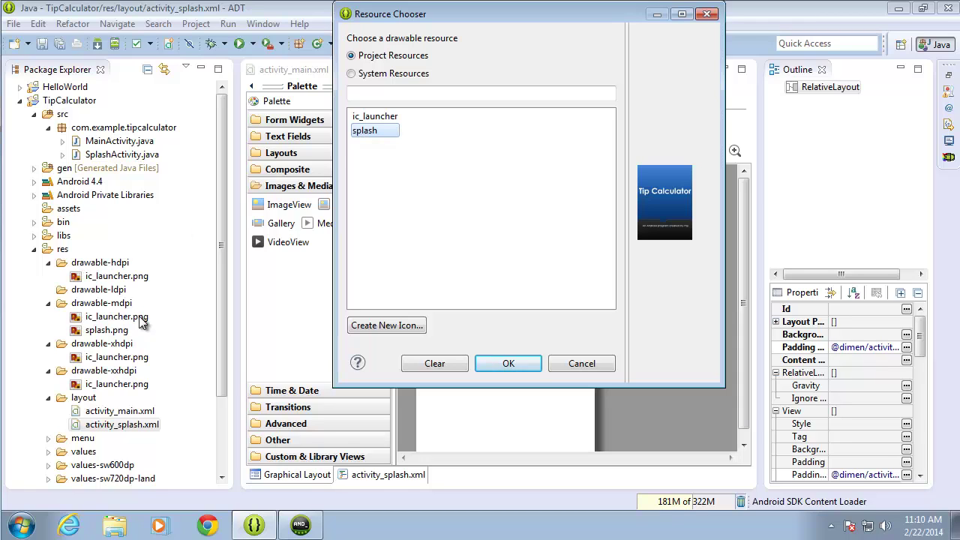
{"action": "mouse_move", "coordinate": [113, 285]}
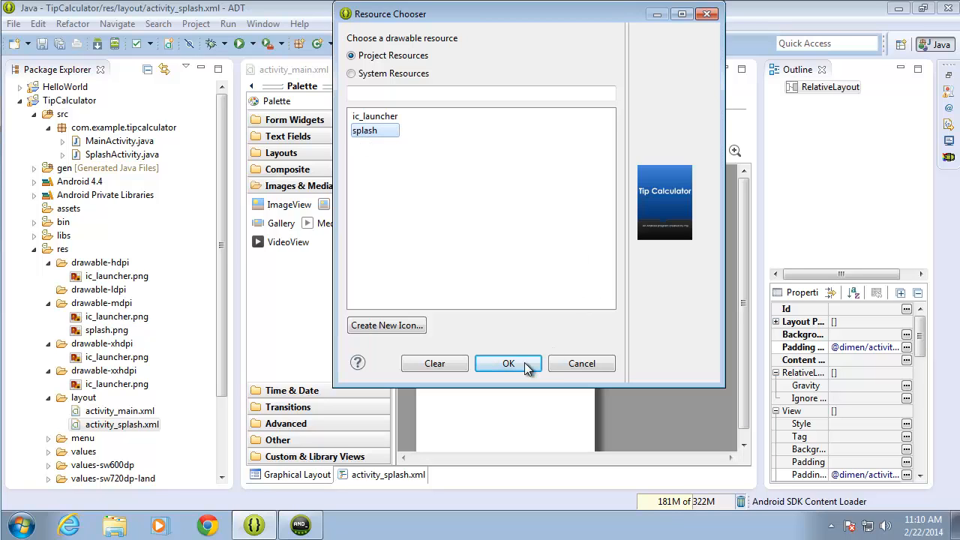
{"action": "left_click", "coordinate": [507, 363]}
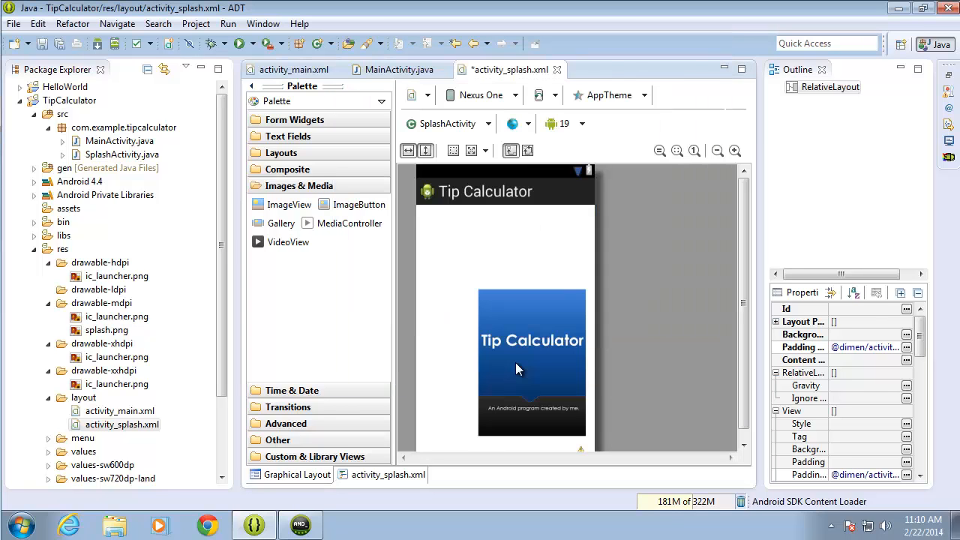
{"action": "left_click", "coordinate": [532, 362]}
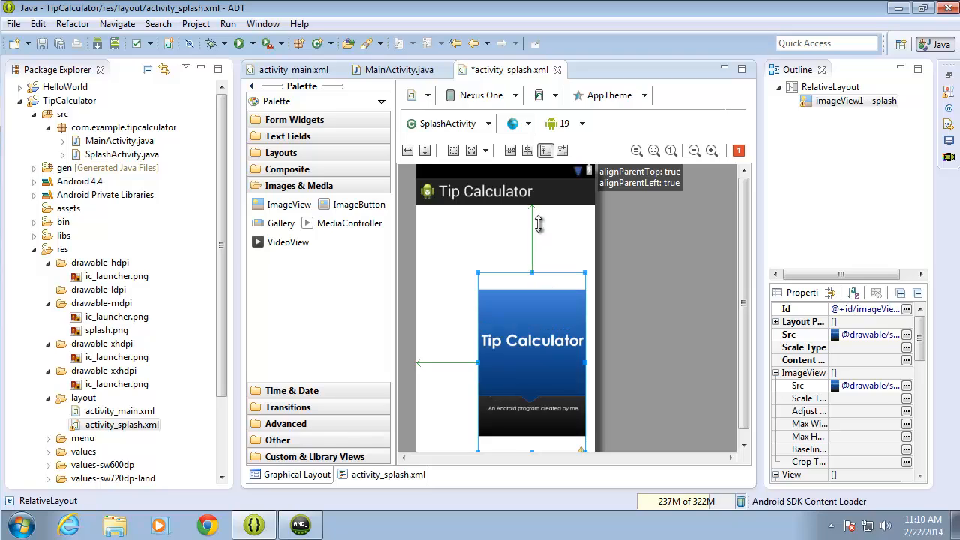
{"action": "left_click_drag", "start_coordinate": [539, 360], "coordinate": [539, 210]}
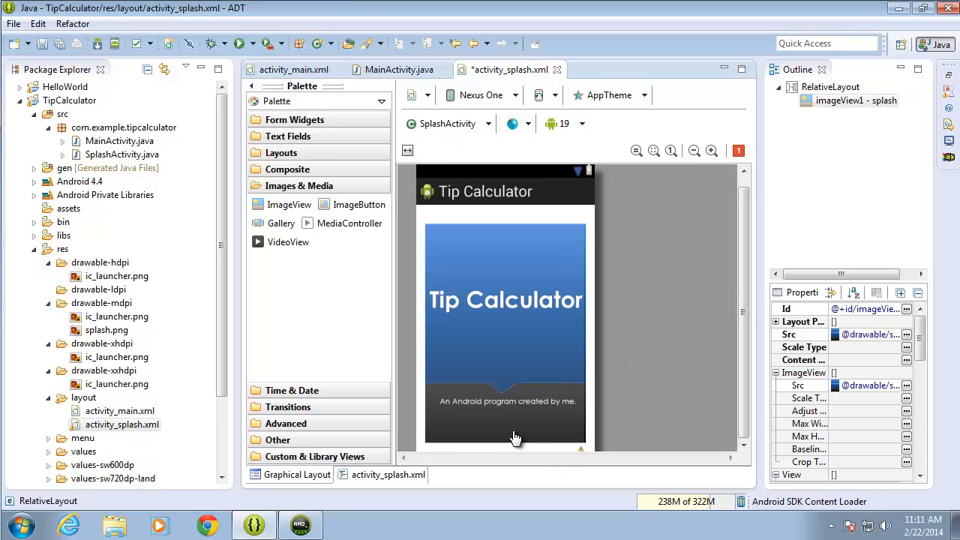
{"action": "left_click", "coordinate": [506, 300]}
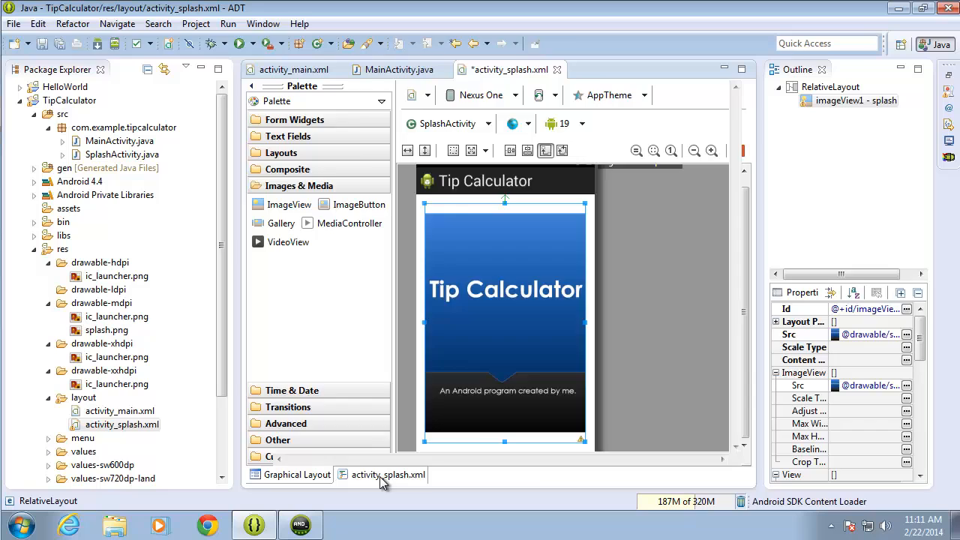
Step: Add android:layout_alignParentBottom="true" to the ImageView in the XML source
{"action": "left_click", "coordinate": [387, 475]}
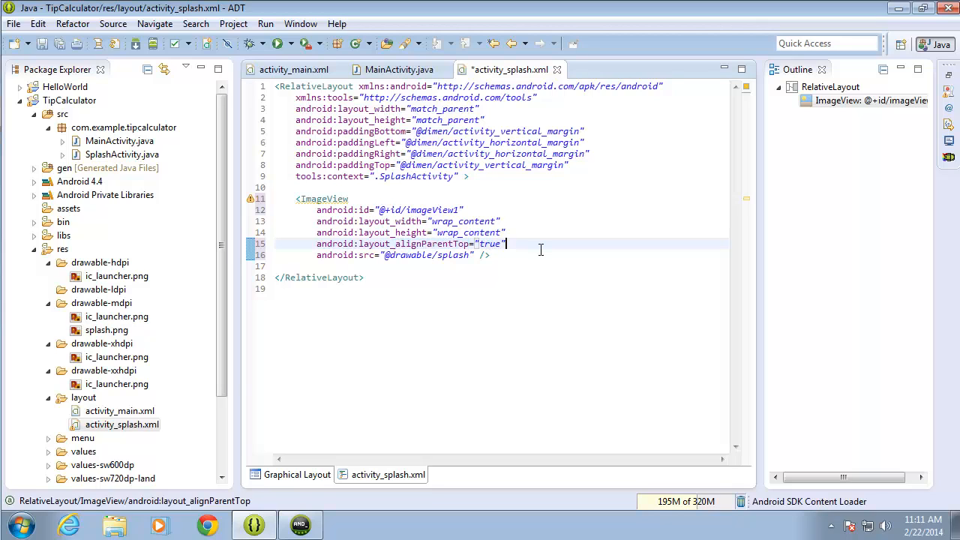
{"action": "key", "text": "Return"}
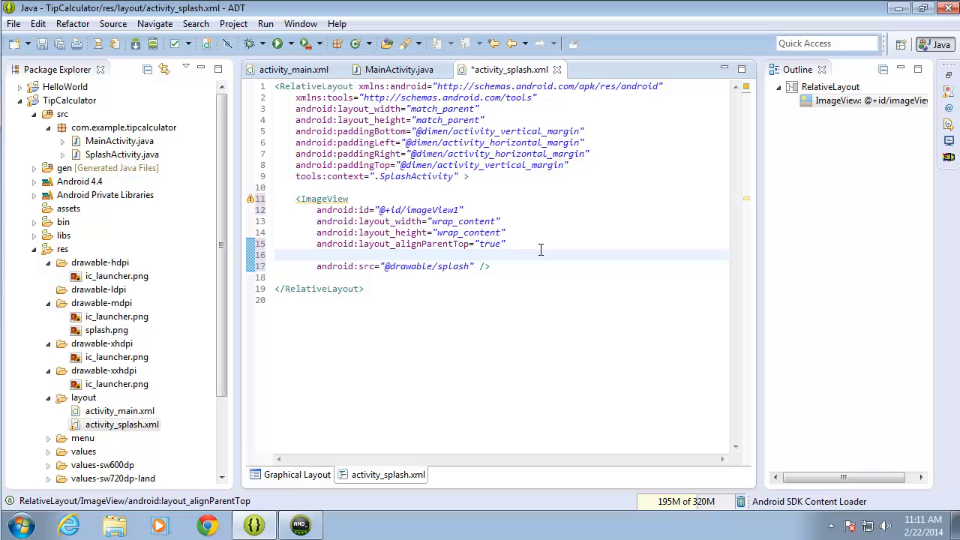
{"action": "type", "text": "android:layout"}
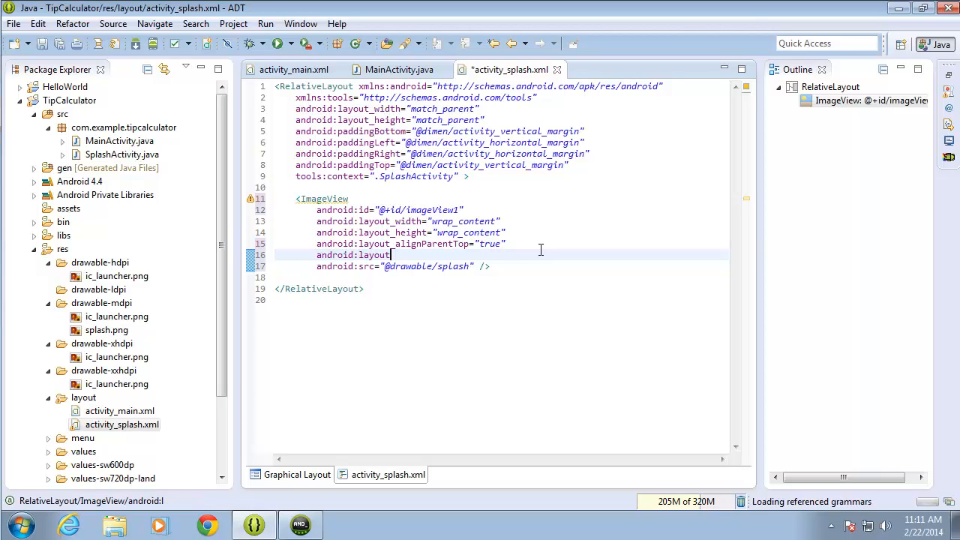
{"action": "type", "text": "_ali"}
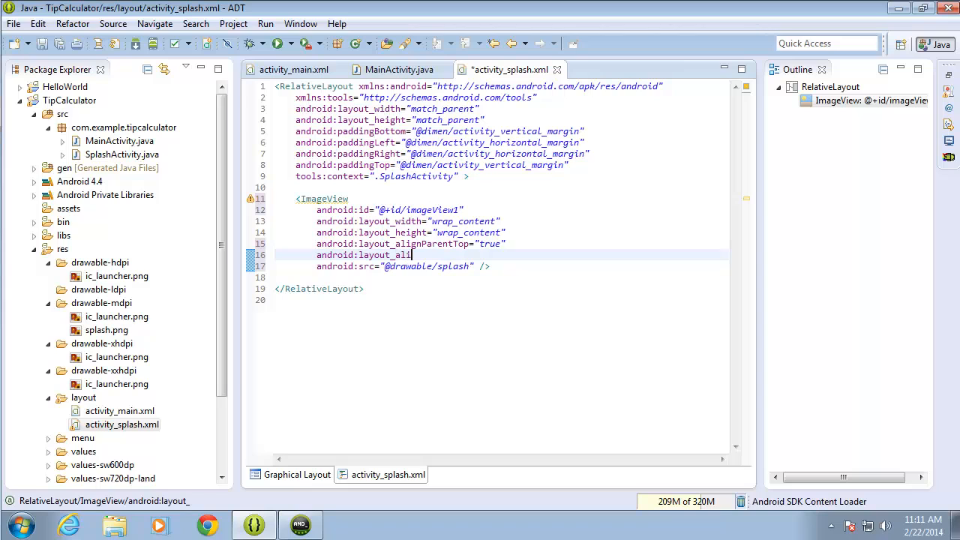
{"action": "type", "text": "gn"}
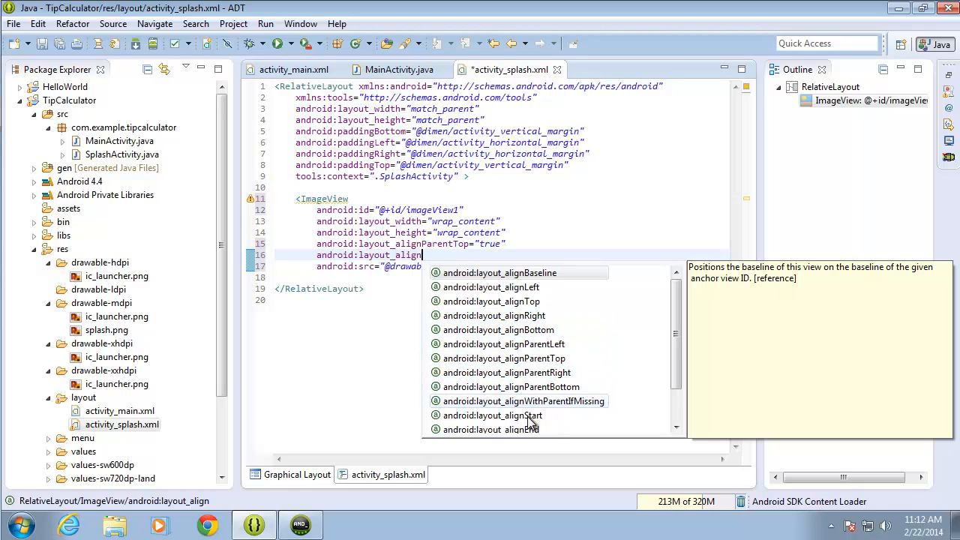
{"action": "mouse_move", "coordinate": [565, 357]}
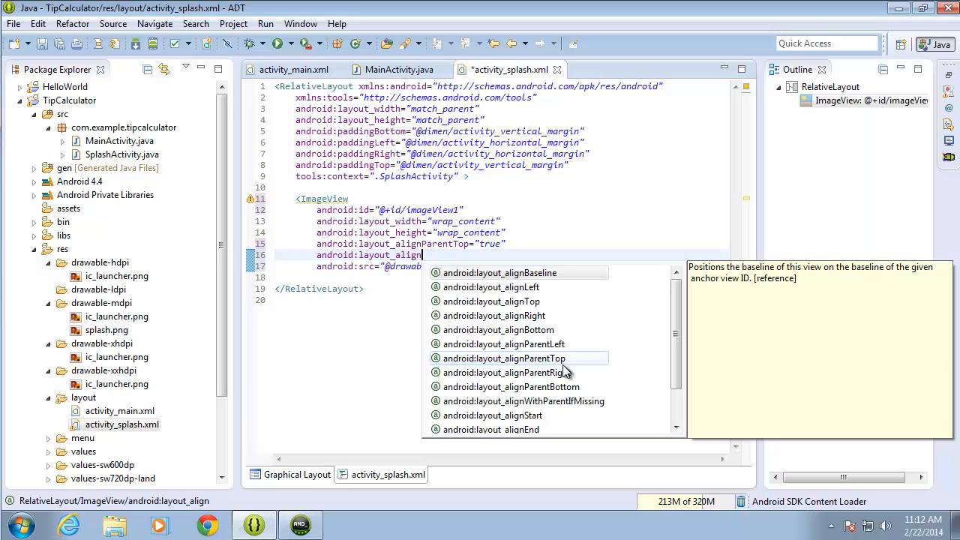
{"action": "mouse_move", "coordinate": [528, 330]}
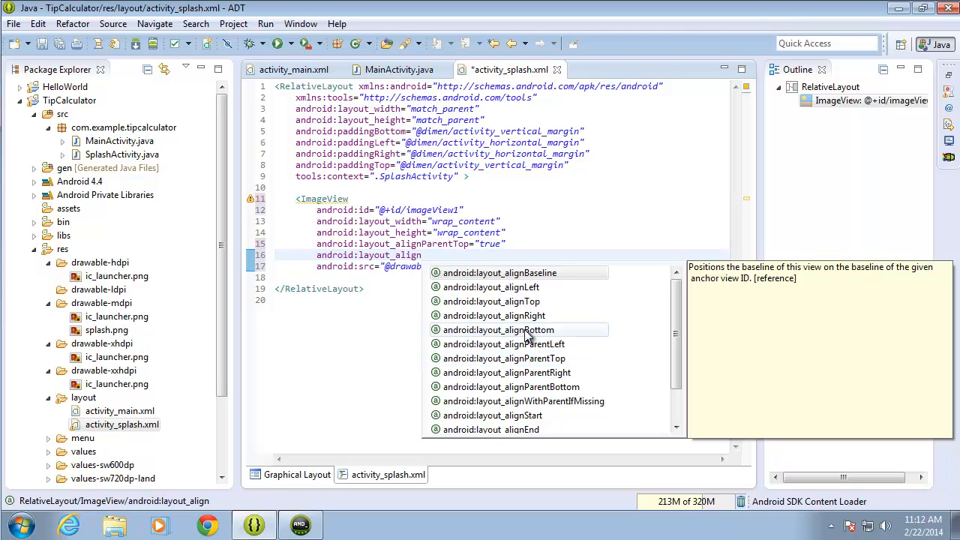
{"action": "mouse_move", "coordinate": [526, 343]}
{"action": "type", "text": "android:layout"}
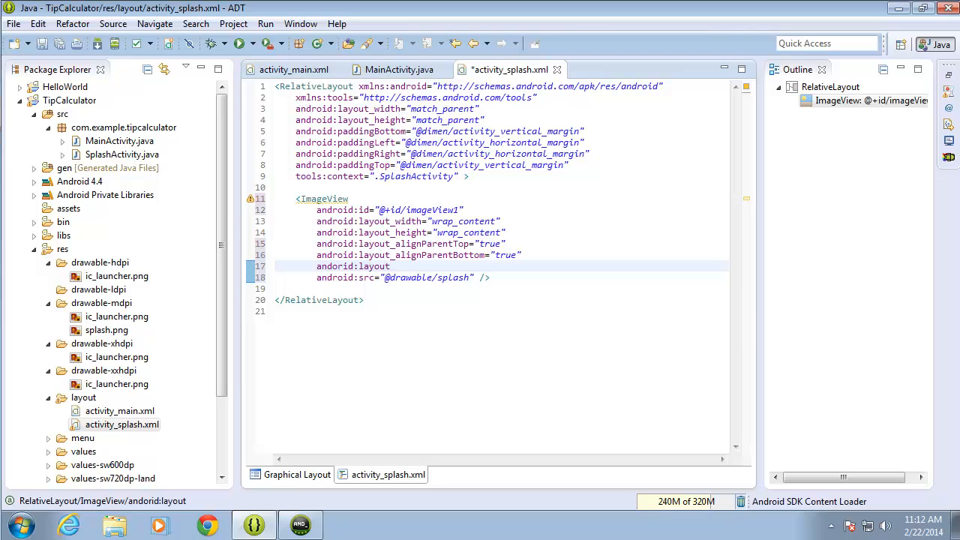
Step: Add layout_alignParentLeft and layout_alignParentRight set to "true" on the ImageView
{"action": "type", "text": "_align"}
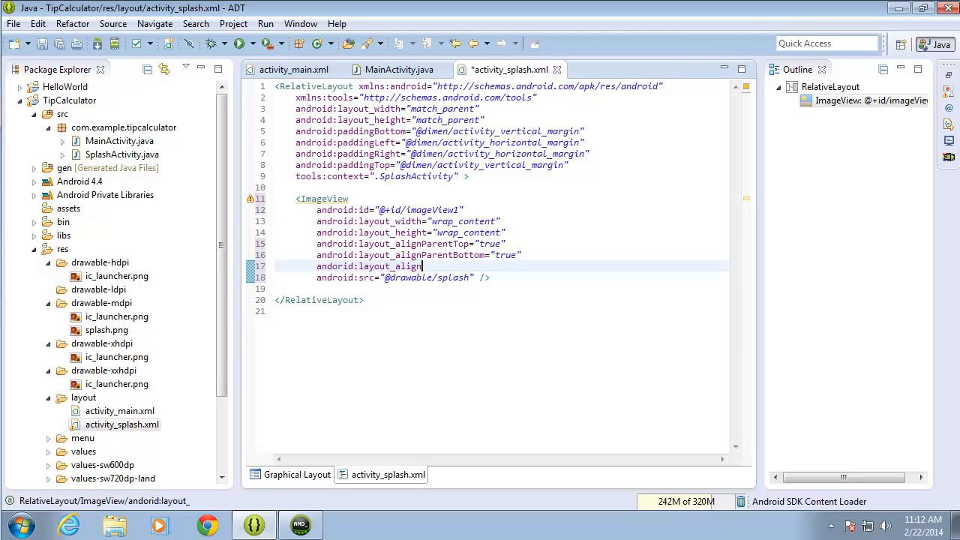
{"action": "type", "text": "Parent"}
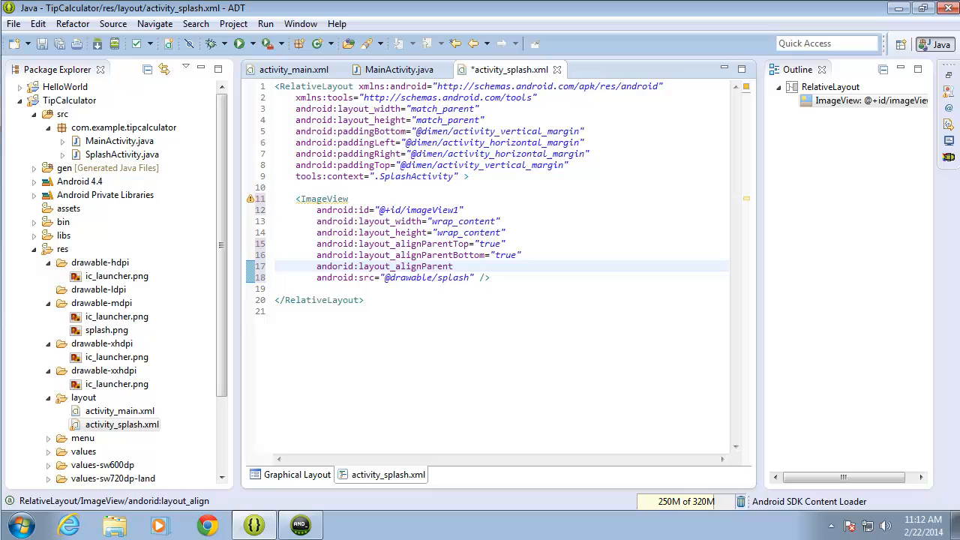
{"action": "type", "text": "Left"}
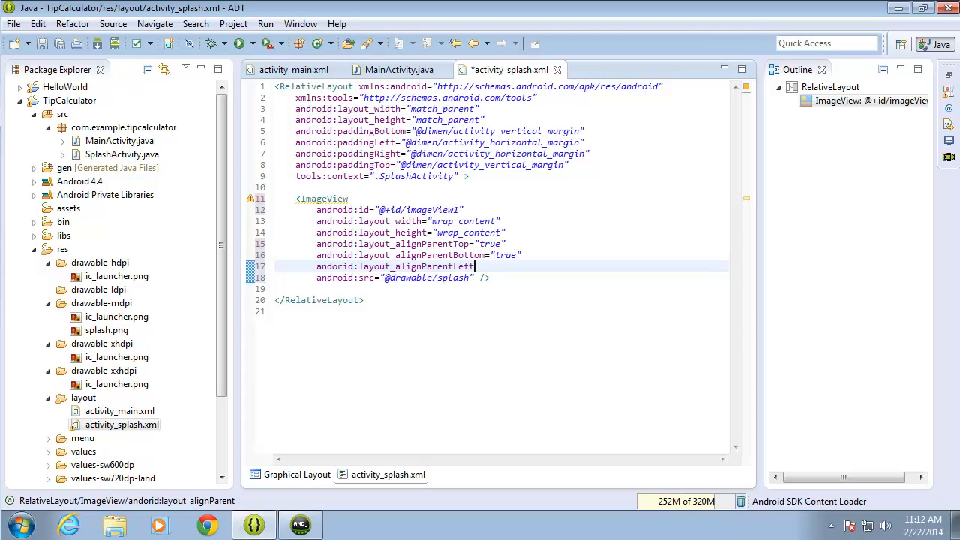
{"action": "type", "text": "=\""}
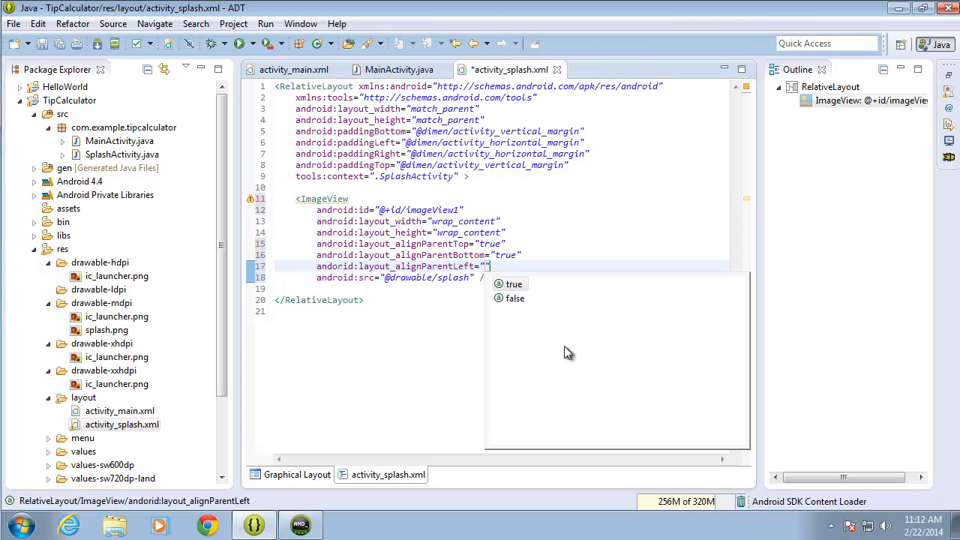
{"action": "left_click", "coordinate": [513, 283]}
{"action": "type", "text": "android"}
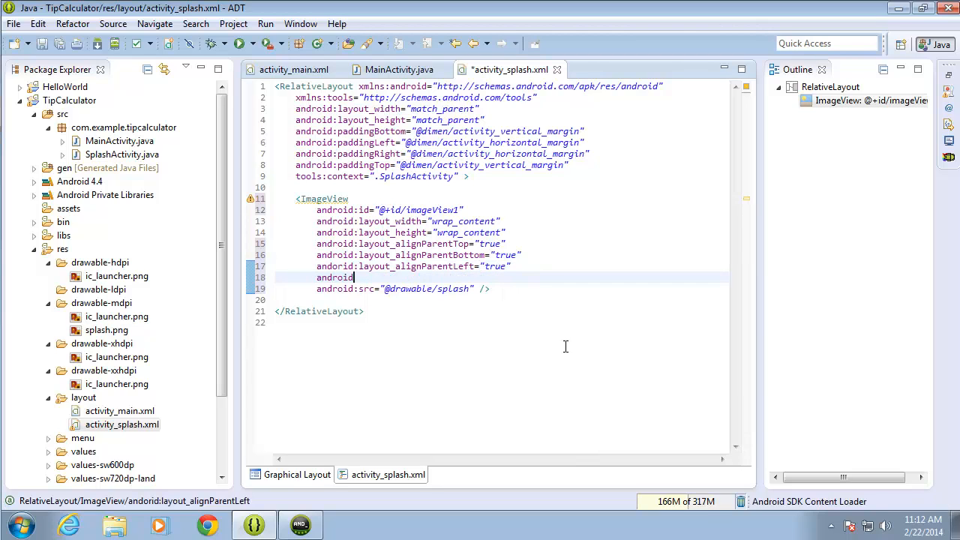
{"action": "type", "text": ":layout"}
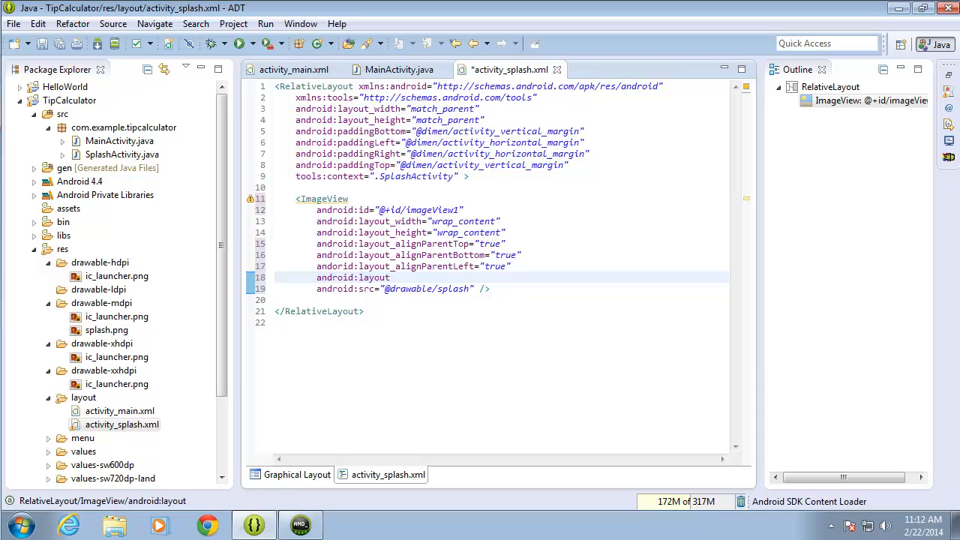
{"action": "type", "text": "_alignParentRight=\"true"}
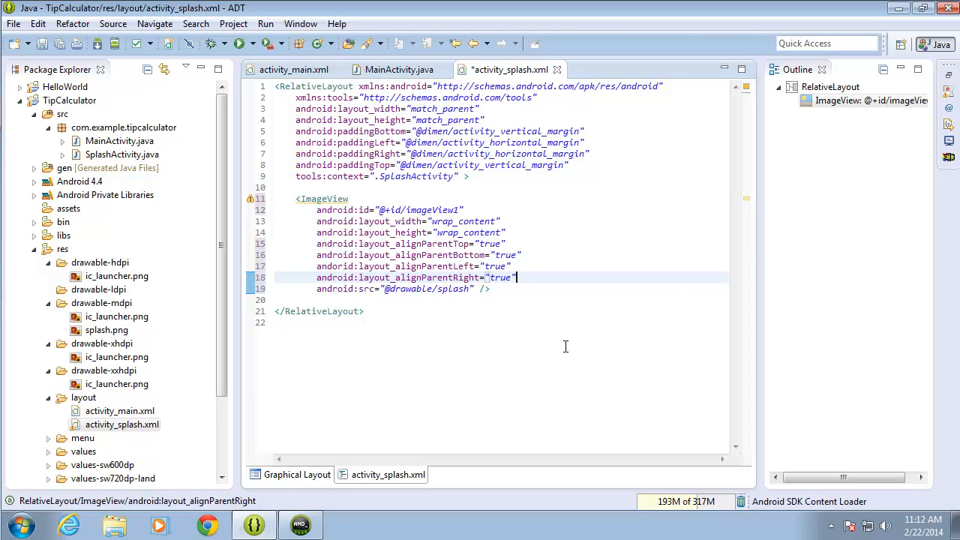
{"action": "left_click", "coordinate": [298, 474]}
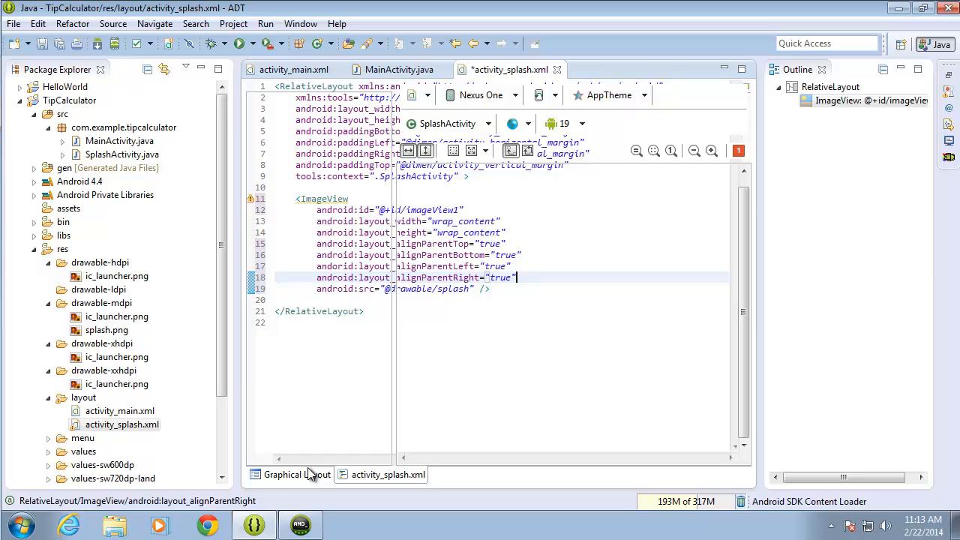
Step: Review the splash picture filling the screen in Graphical Layout, then show the XML source again
{"action": "left_click", "coordinate": [288, 474]}
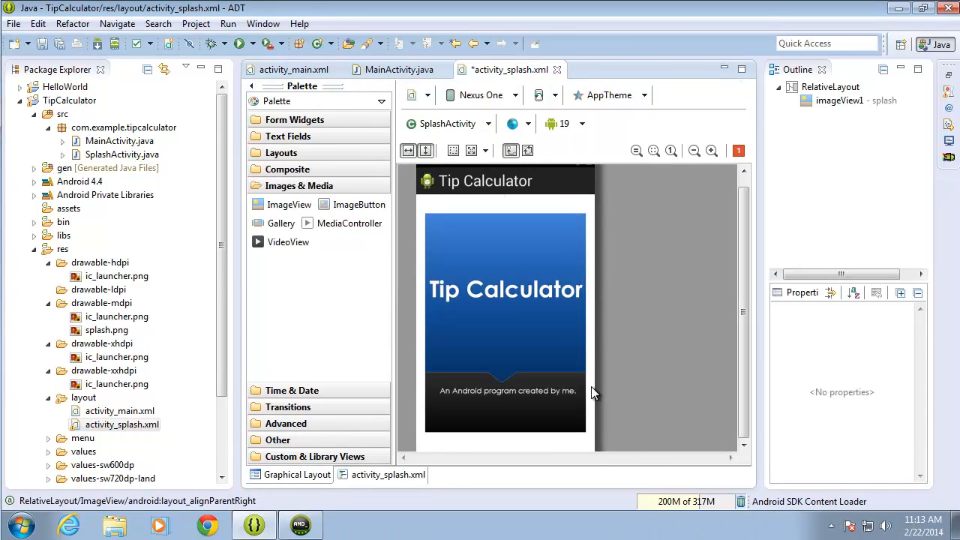
{"action": "mouse_move", "coordinate": [441, 209]}
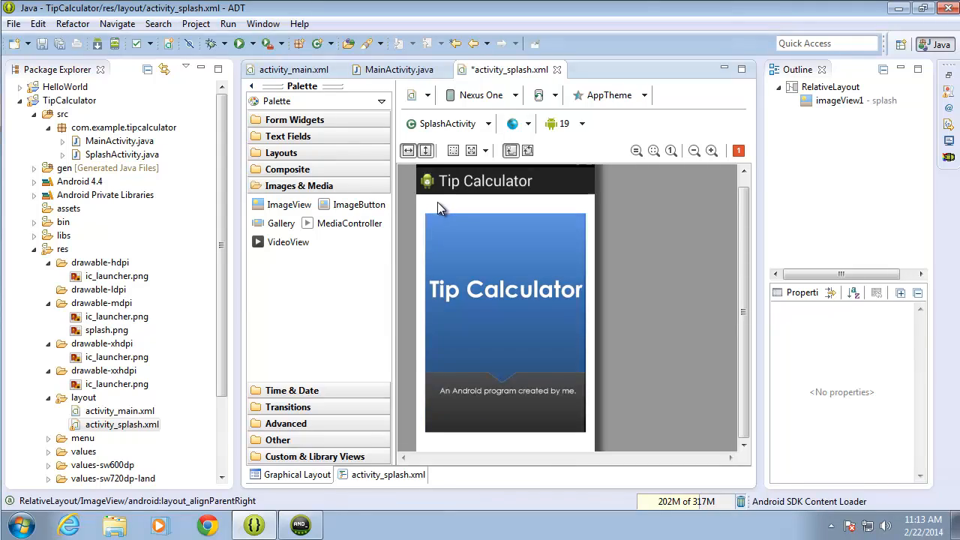
{"action": "mouse_move", "coordinate": [546, 211]}
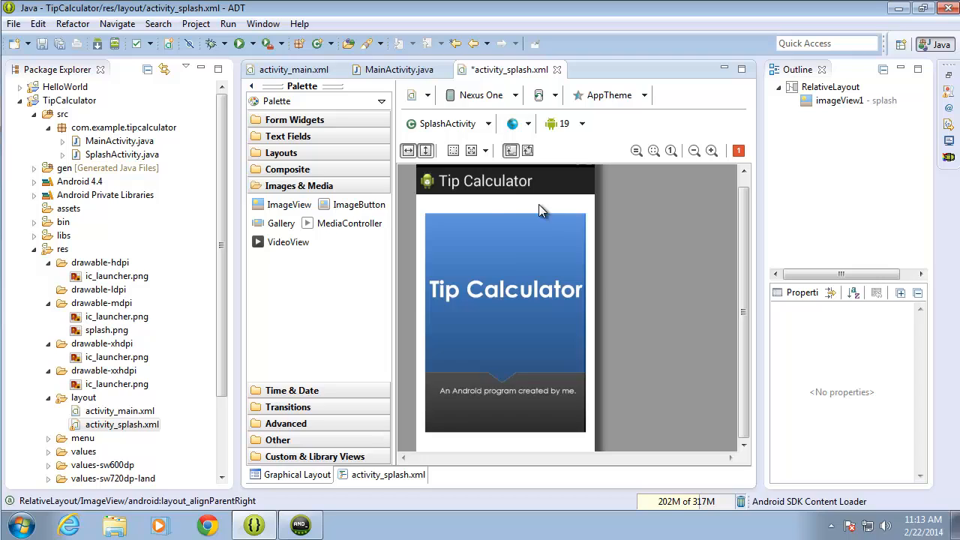
{"action": "mouse_move", "coordinate": [513, 255]}
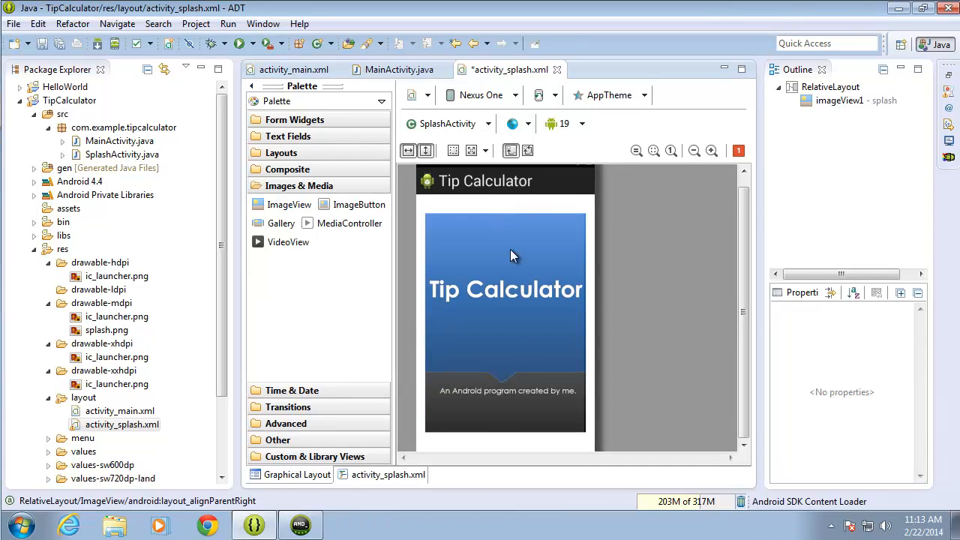
{"action": "left_click", "coordinate": [387, 474]}
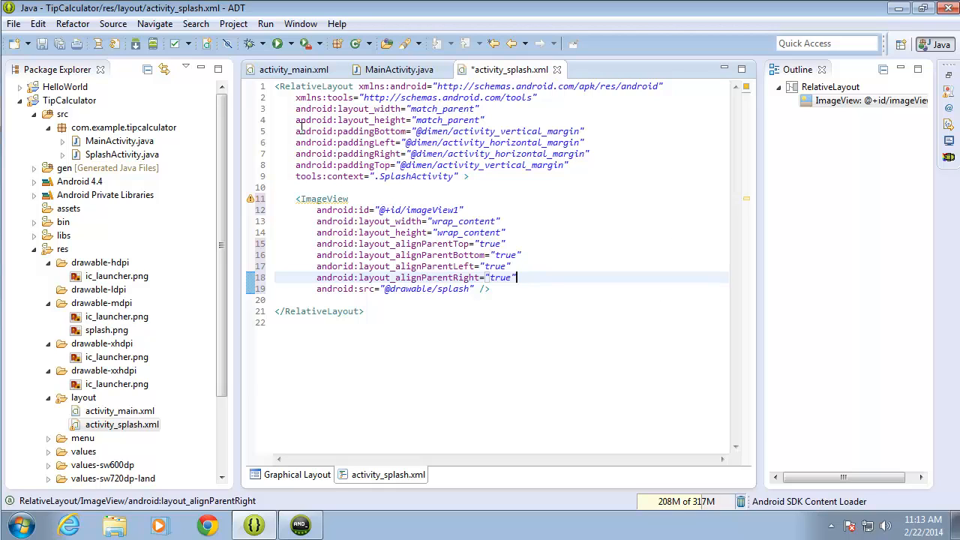
{"action": "left_click", "coordinate": [348, 132]}
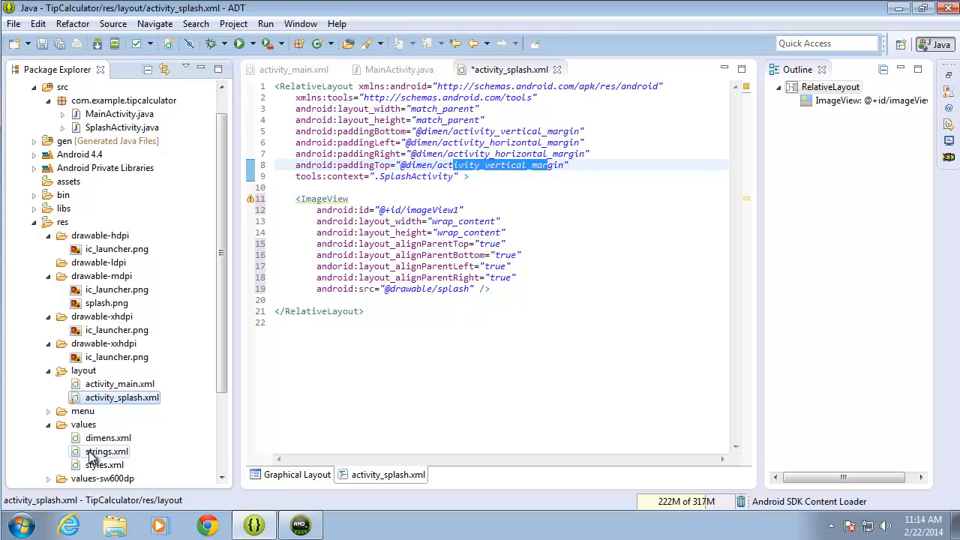
{"action": "mouse_move", "coordinate": [108, 438]}
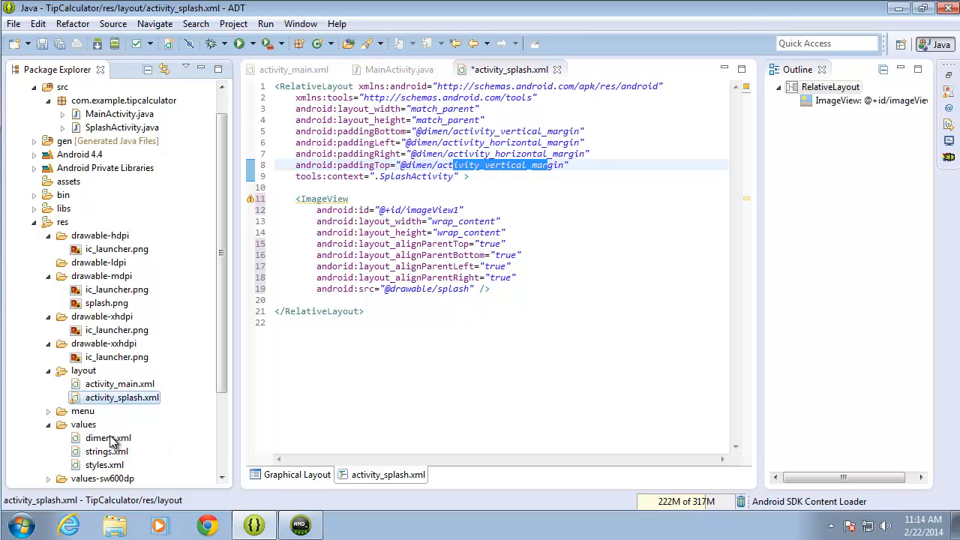
{"action": "left_click", "coordinate": [108, 438]}
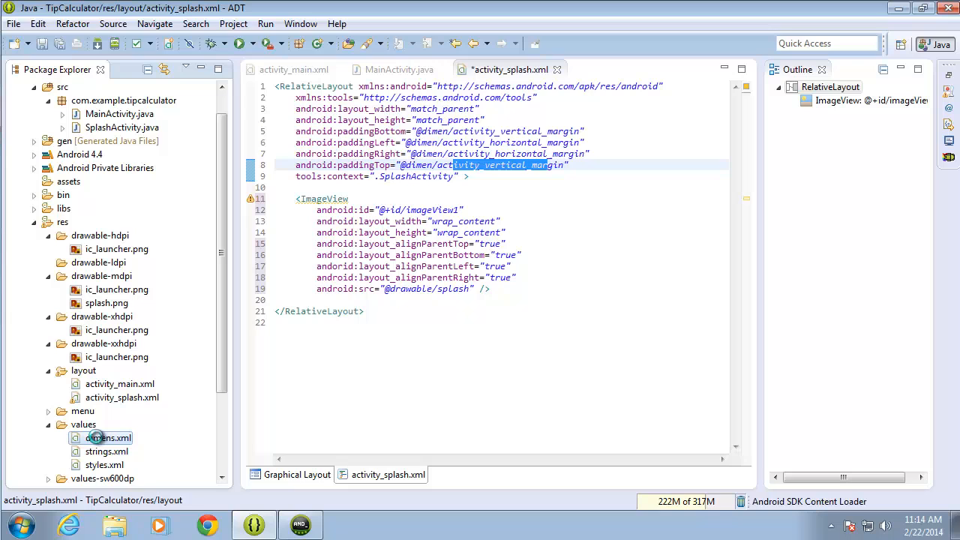
{"action": "left_click", "coordinate": [108, 438]}
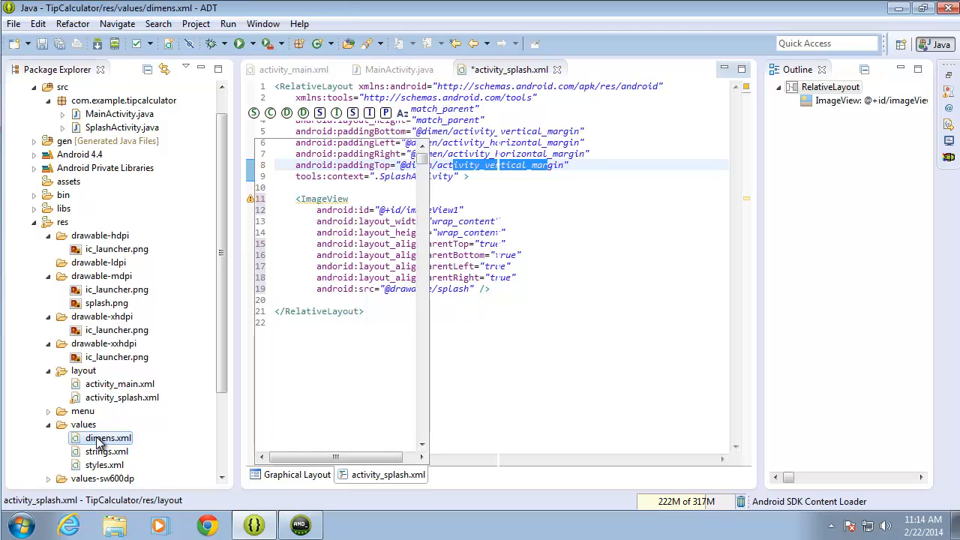
Step: Set activity_horizontal_margin and activity_vertical_margin to 5dp in dimens.xml, save and close it
{"action": "double_click", "coordinate": [108, 438]}
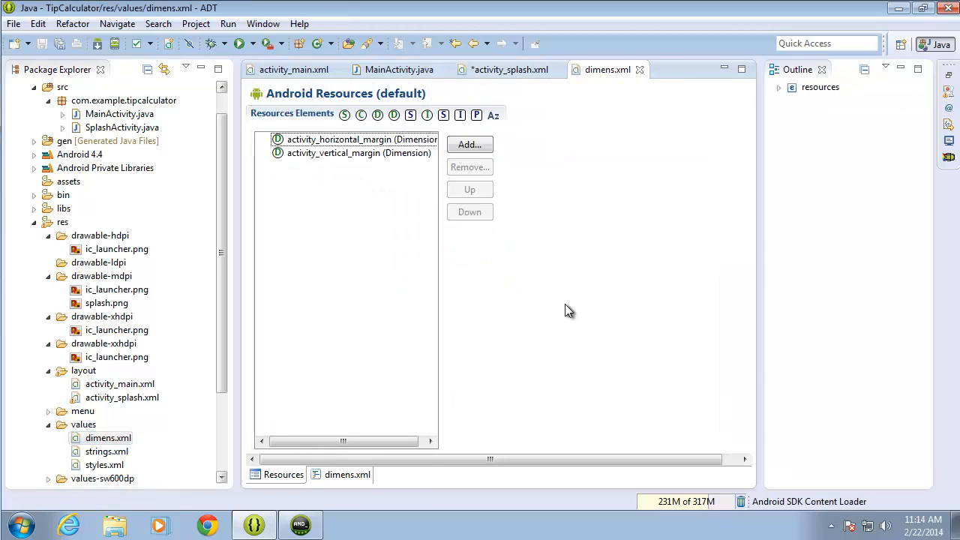
{"action": "left_click", "coordinate": [360, 140]}
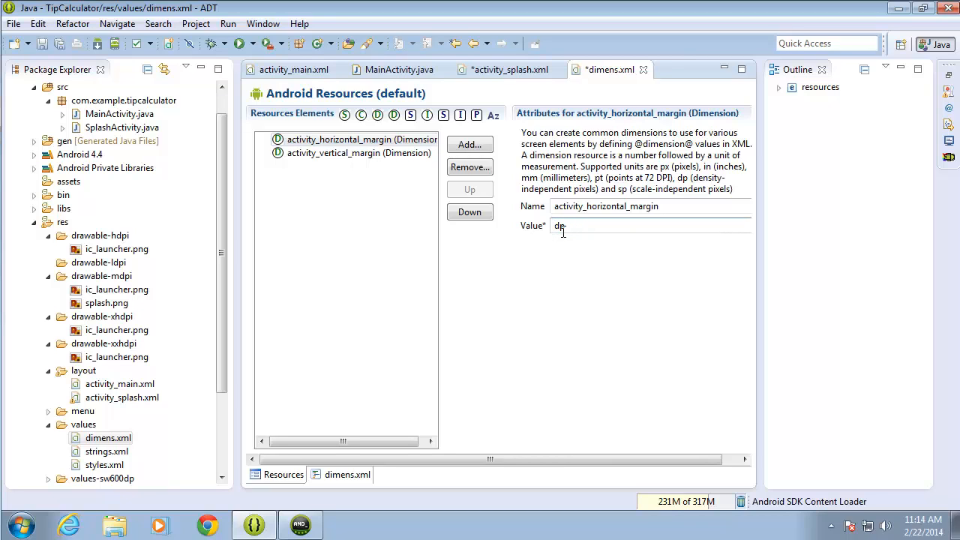
{"action": "type", "text": "5"}
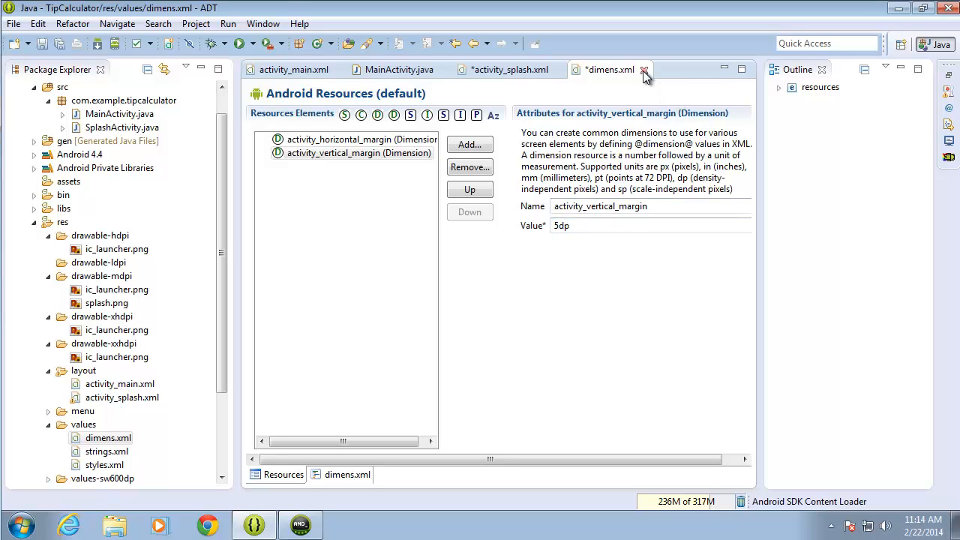
{"action": "left_click", "coordinate": [644, 69]}
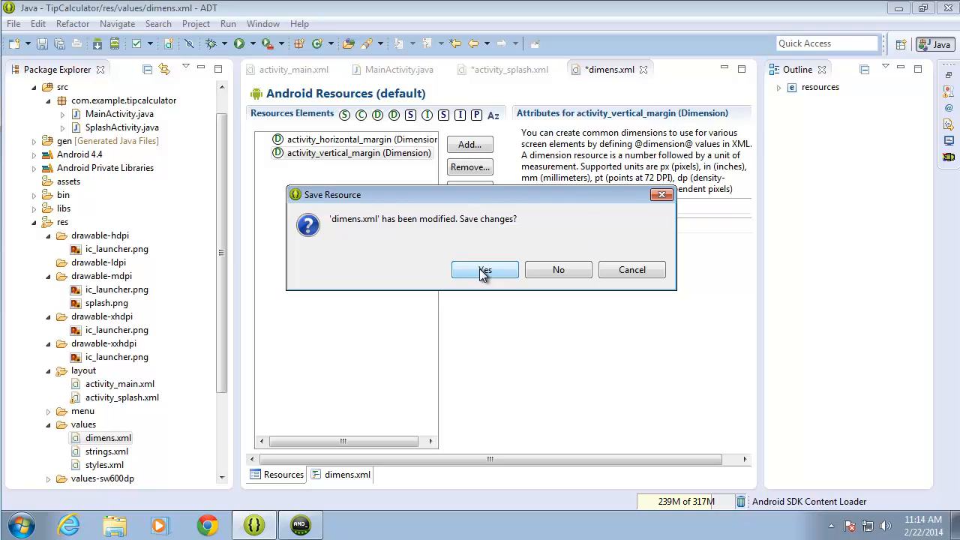
{"action": "left_click", "coordinate": [485, 270]}
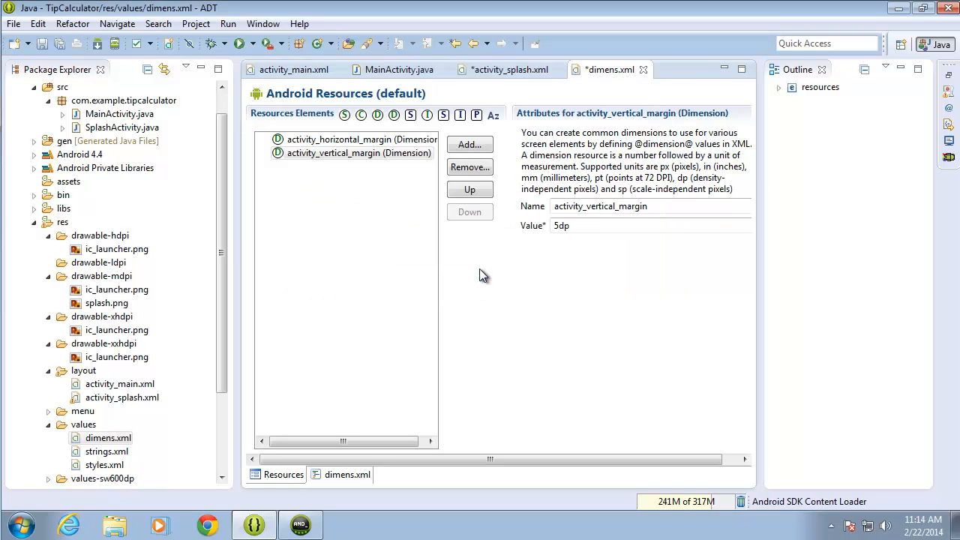
{"action": "left_click", "coordinate": [510, 69]}
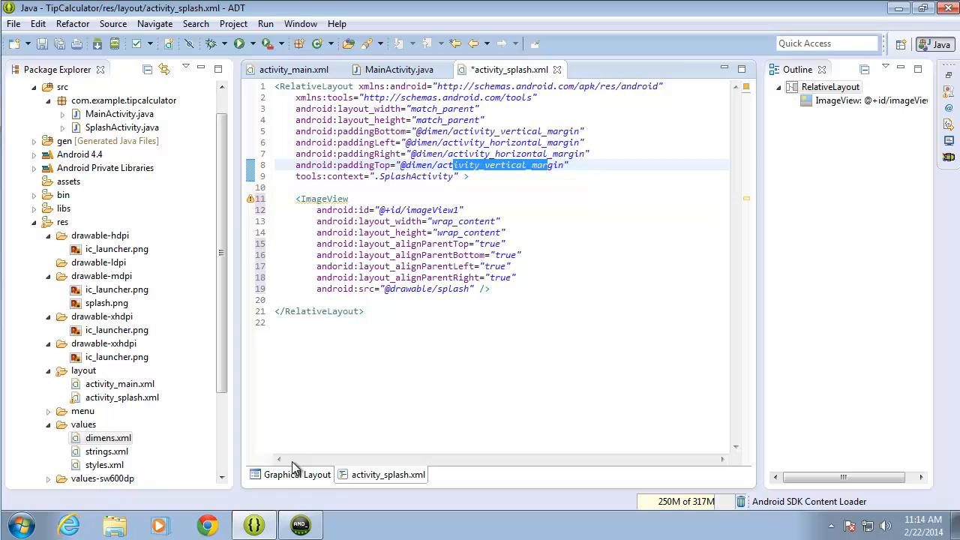
Step: Attempt to run TipCalculator from the splash preview and dismiss the project-errors notice
{"action": "left_click", "coordinate": [297, 474]}
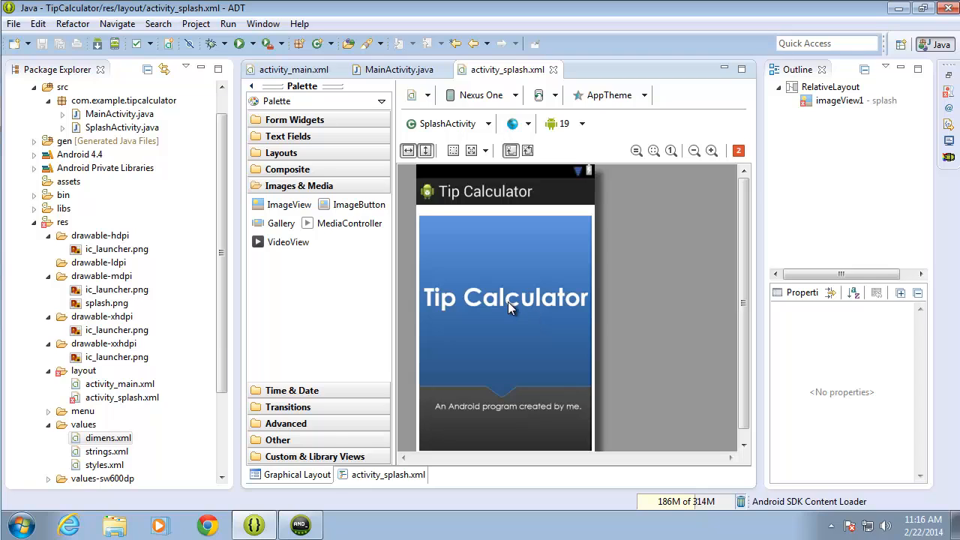
{"action": "mouse_move", "coordinate": [462, 322]}
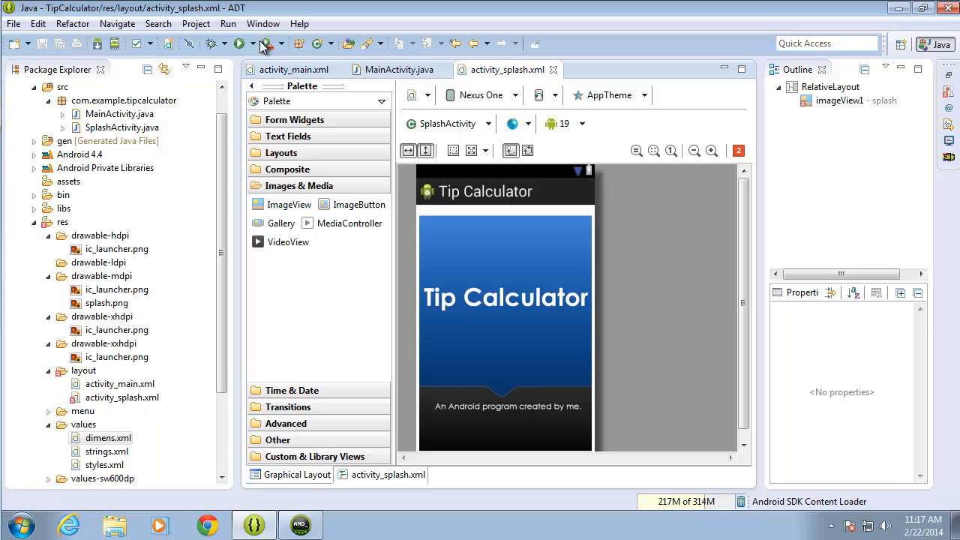
{"action": "left_click", "coordinate": [238, 42]}
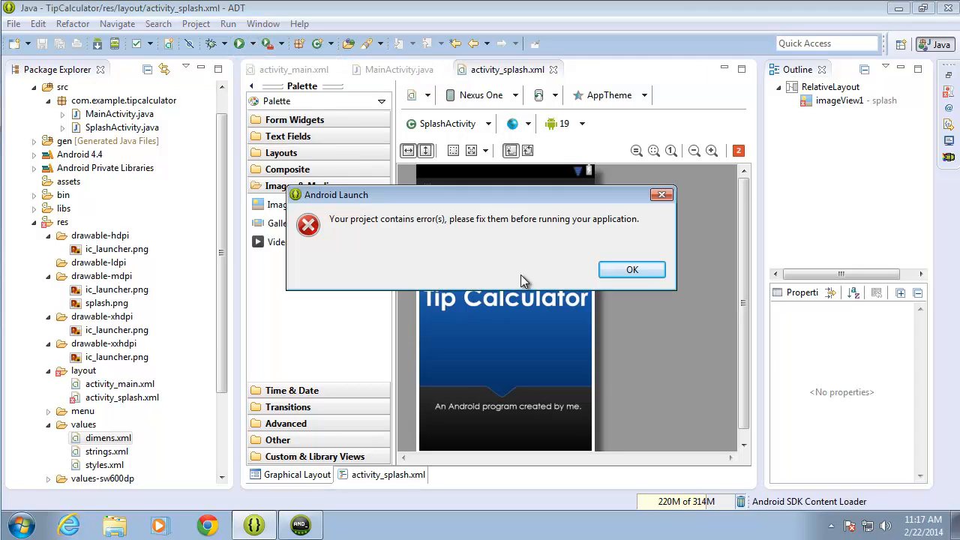
{"action": "mouse_move", "coordinate": [632, 270]}
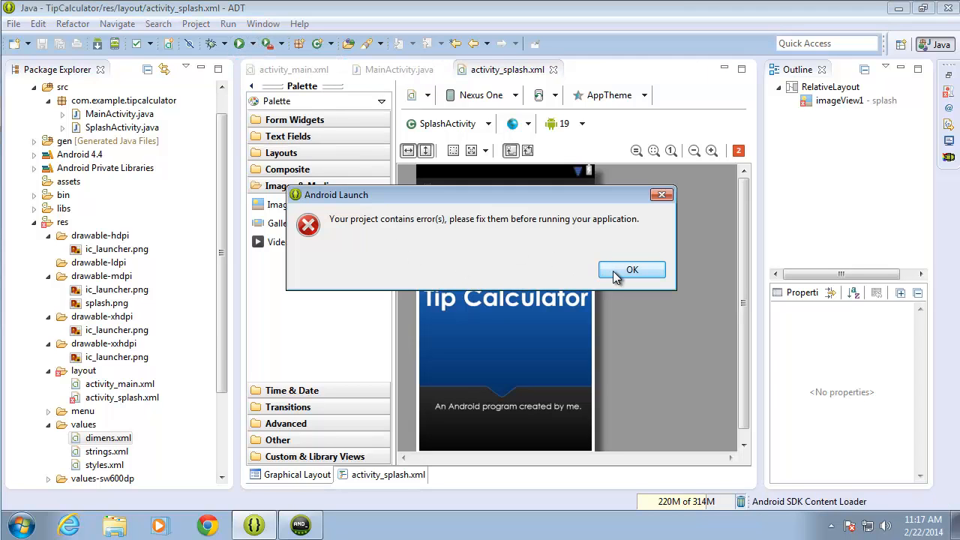
{"action": "left_click", "coordinate": [631, 270]}
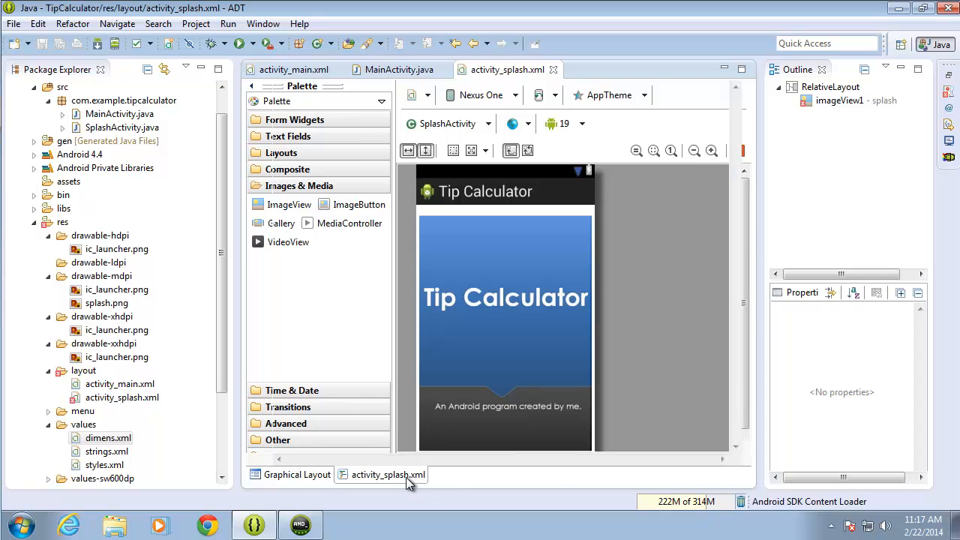
Step: Save activity_splash.xml with Ctrl+S to clear its errors and run TipCalculator in the emulator
{"action": "left_click", "coordinate": [388, 474]}
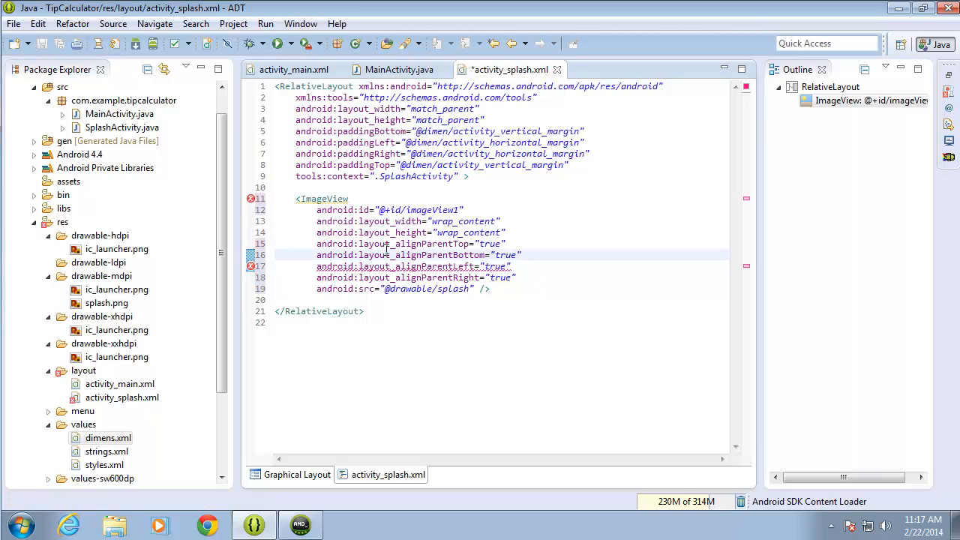
{"action": "key", "text": "ctrl+s"}
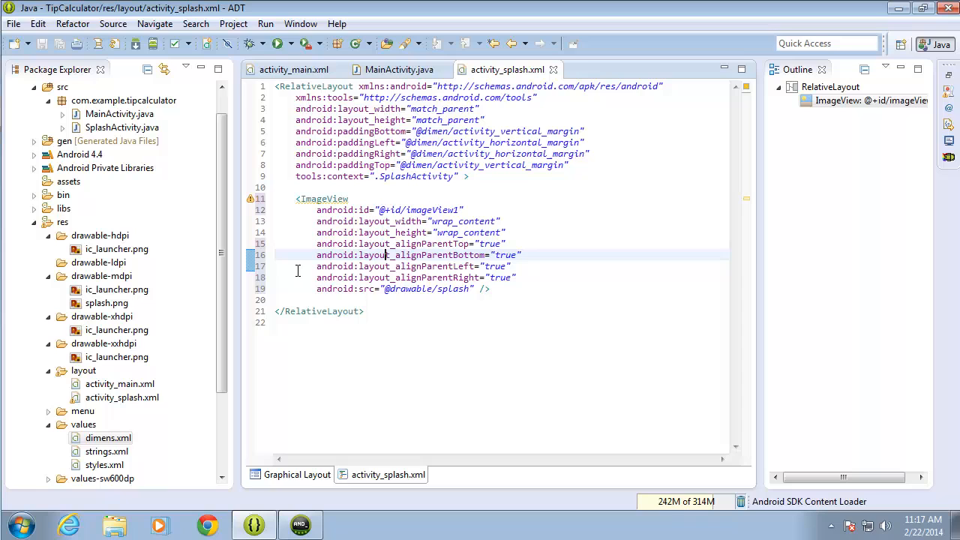
{"action": "mouse_move", "coordinate": [291, 52]}
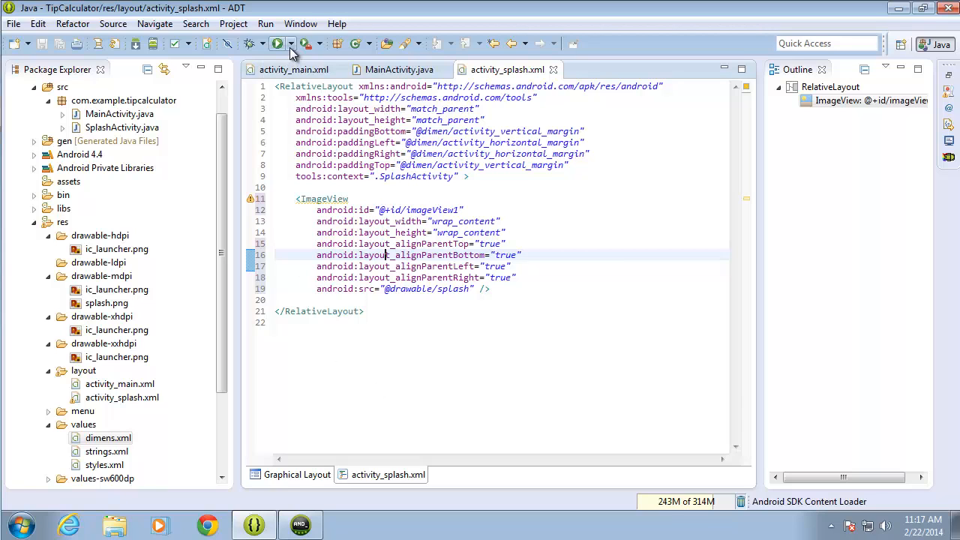
{"action": "left_click", "coordinate": [279, 42]}
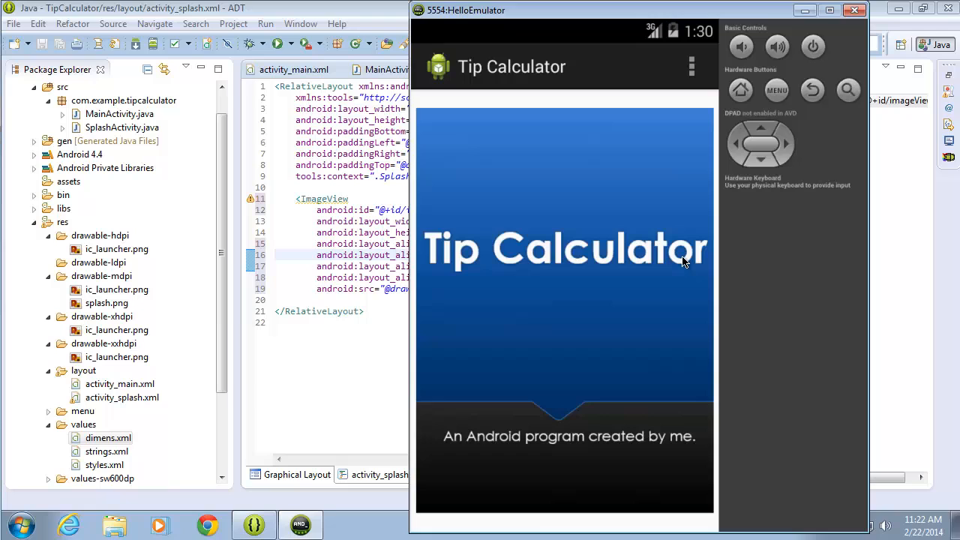
{"action": "mouse_move", "coordinate": [679, 264]}
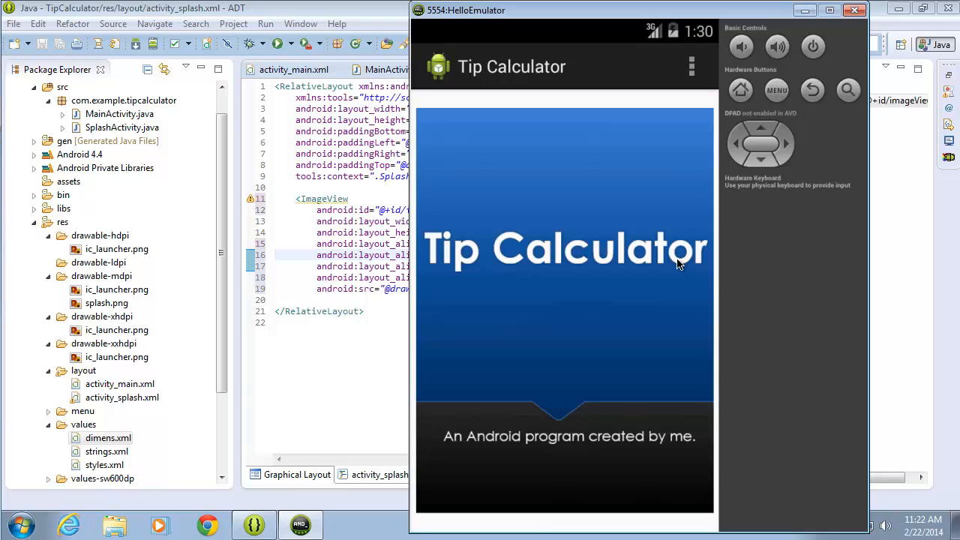
{"action": "mouse_move", "coordinate": [558, 278]}
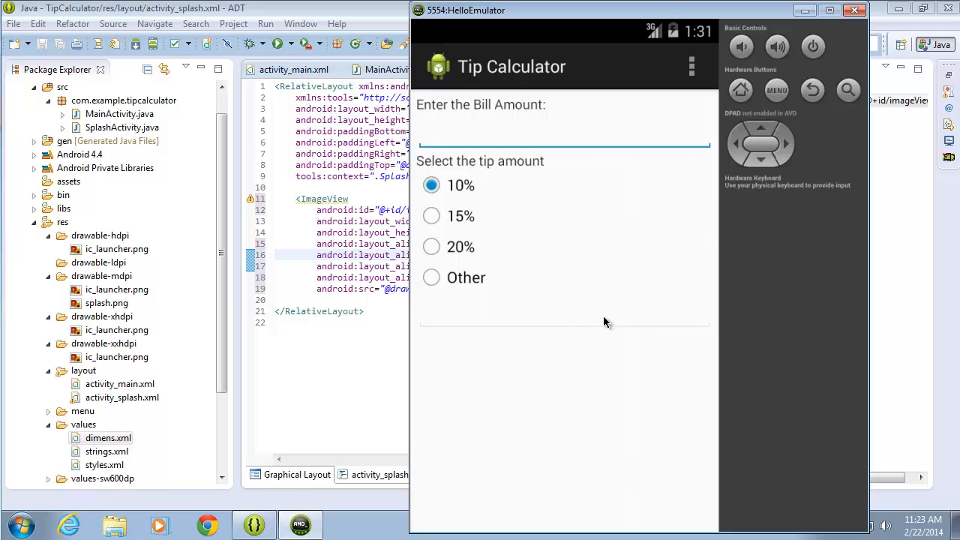
Step: After the splash passes, focus the Enter the Bill Amount field on the tip form
{"action": "left_click", "coordinate": [563, 132]}
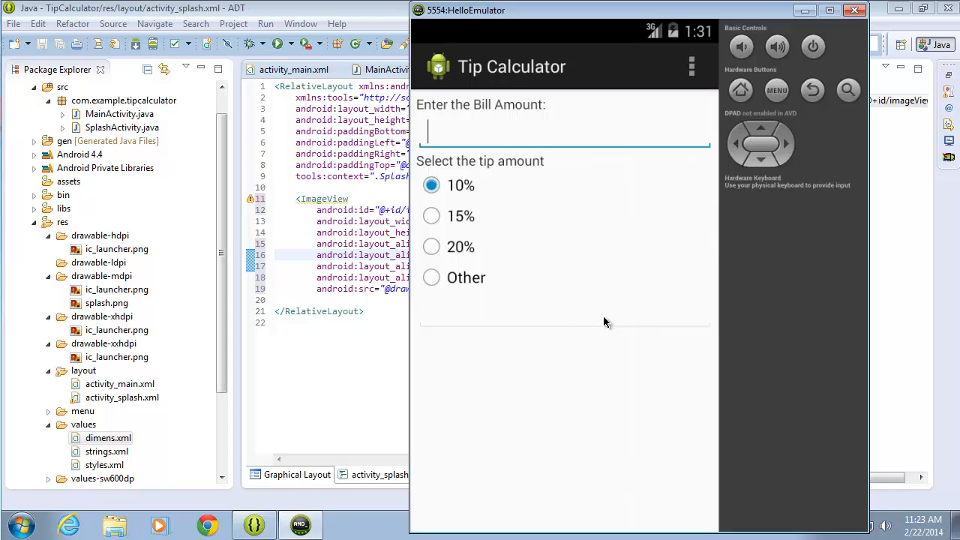